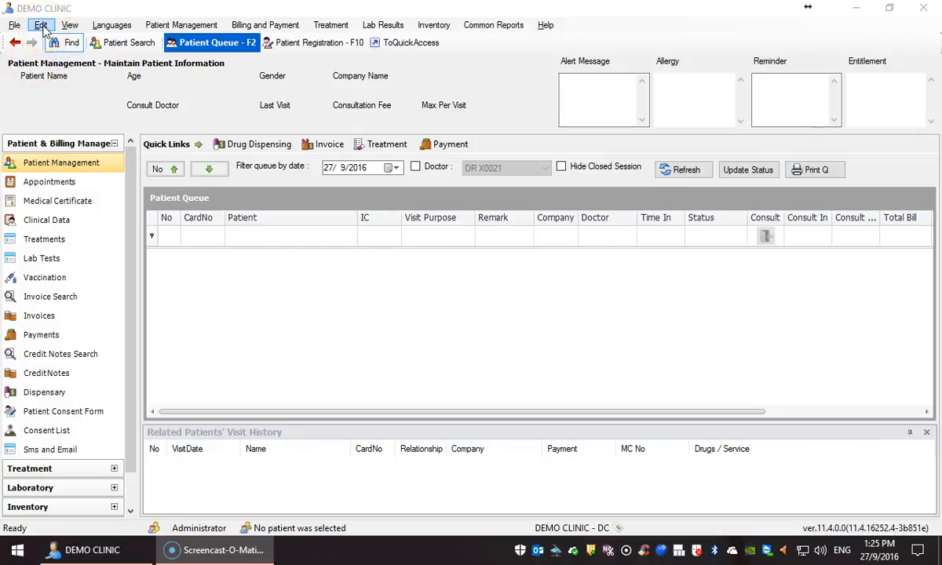
- Bring up the Edit menu that holds the Operational Report categories
left_click(41, 25)
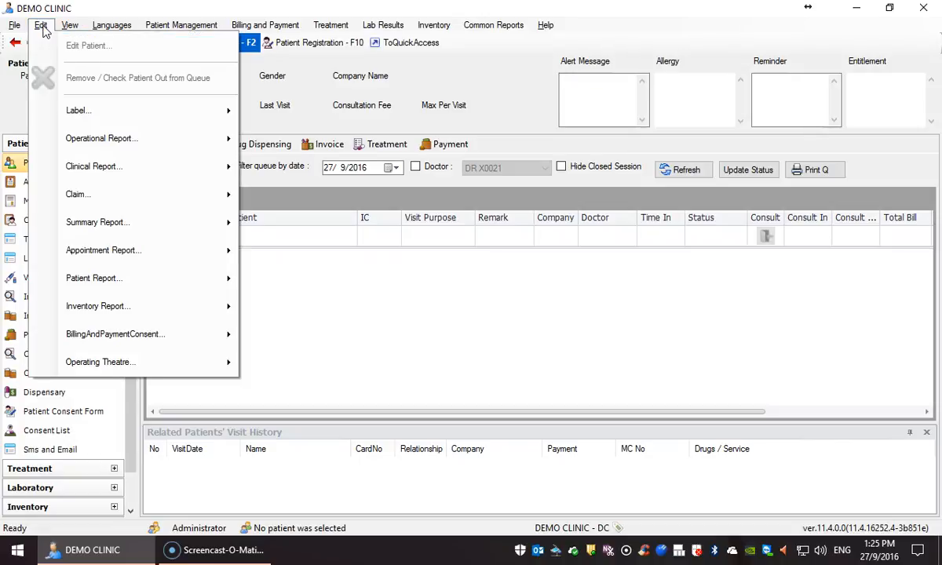
mouse_move(79, 110)
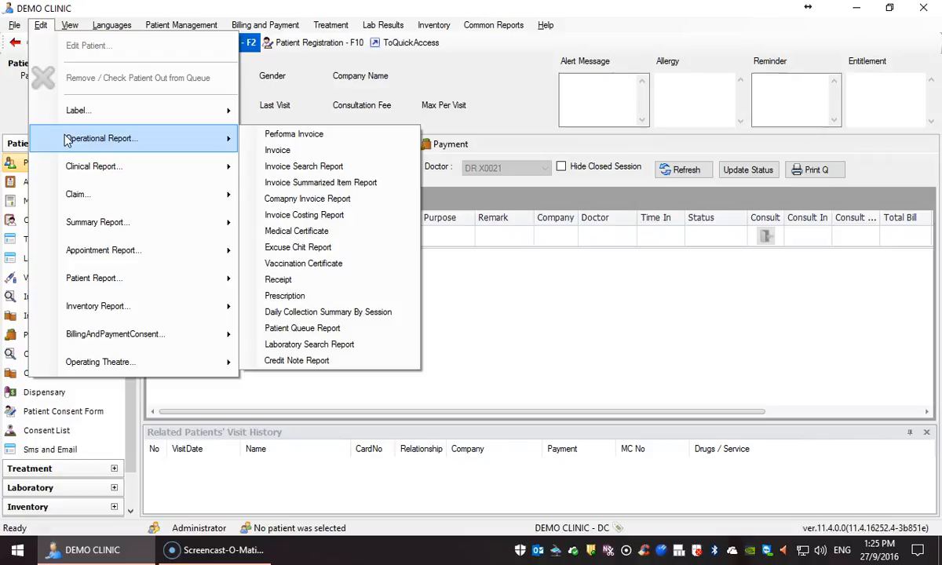
mouse_move(276, 151)
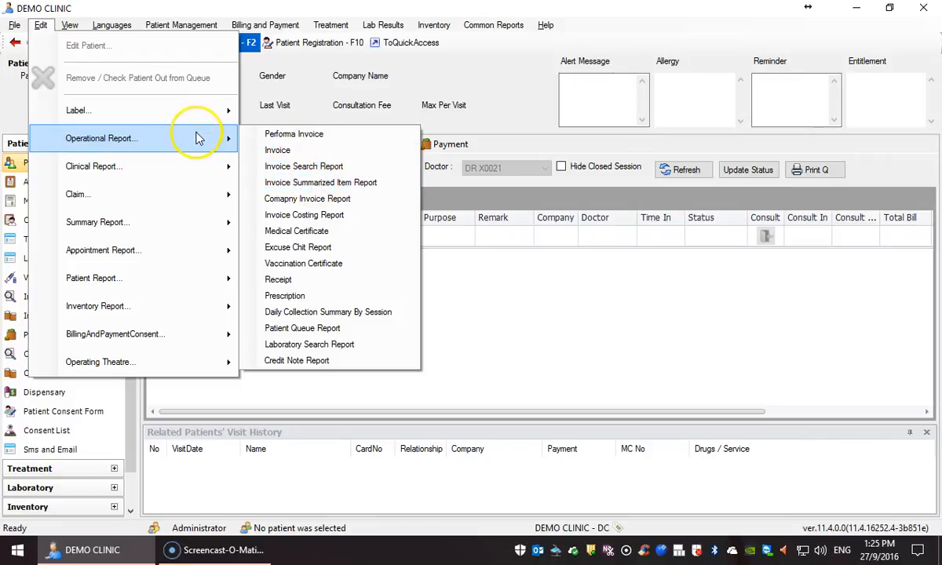
mouse_move(329, 198)
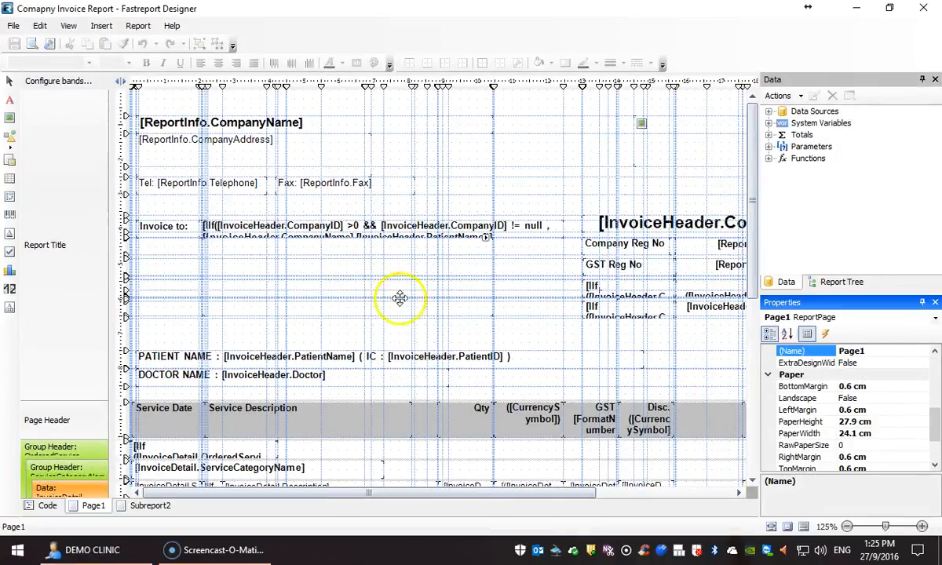
mouse_move(399, 294)
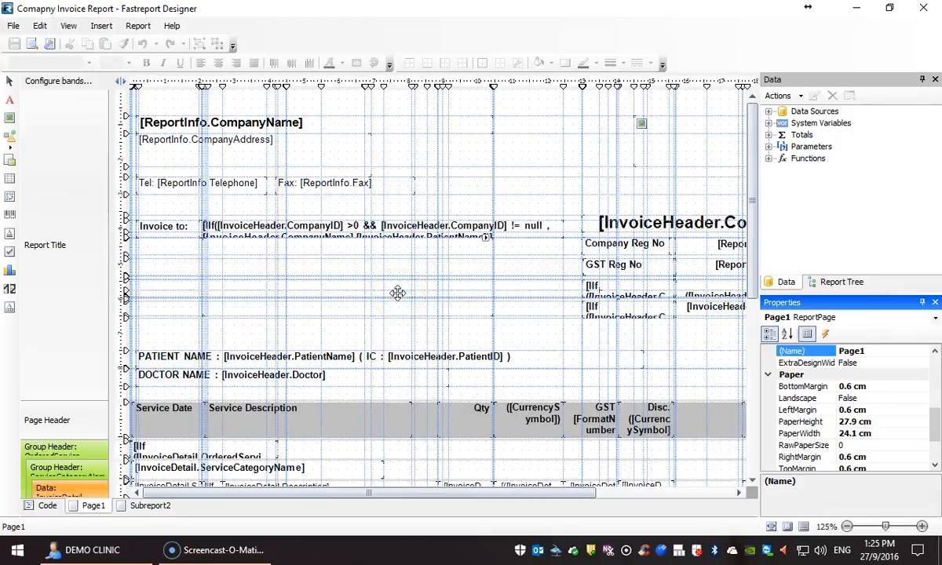
mouse_move(265, 35)
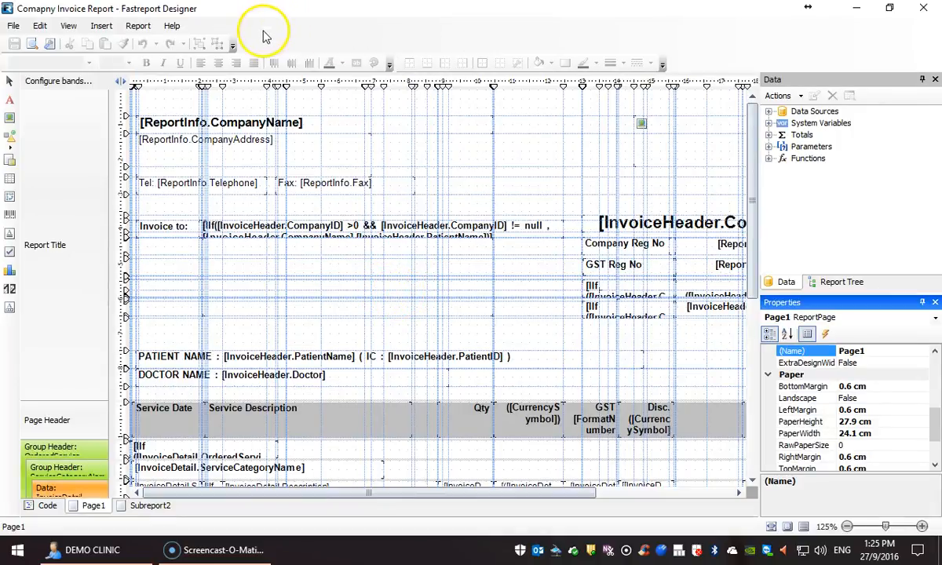
mouse_move(202, 49)
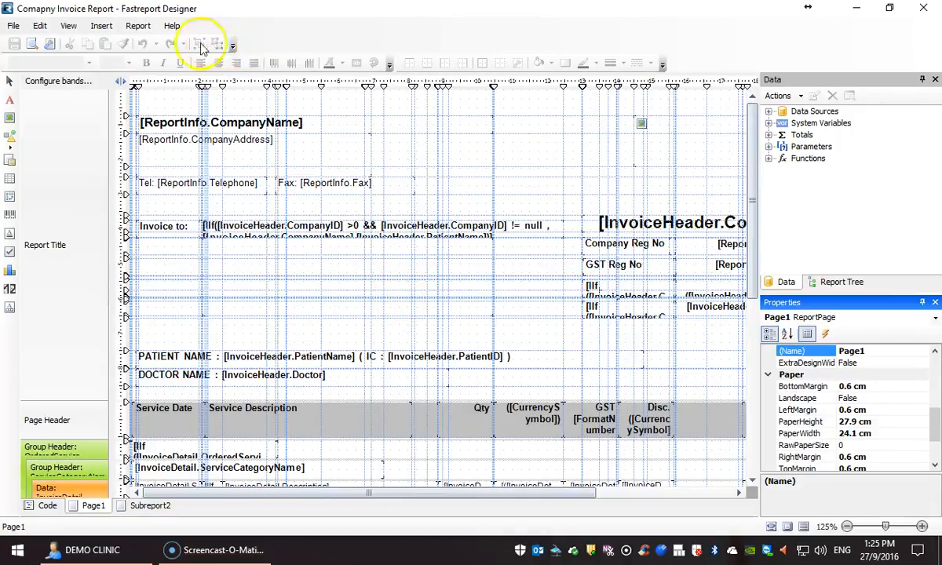
mouse_move(538, 64)
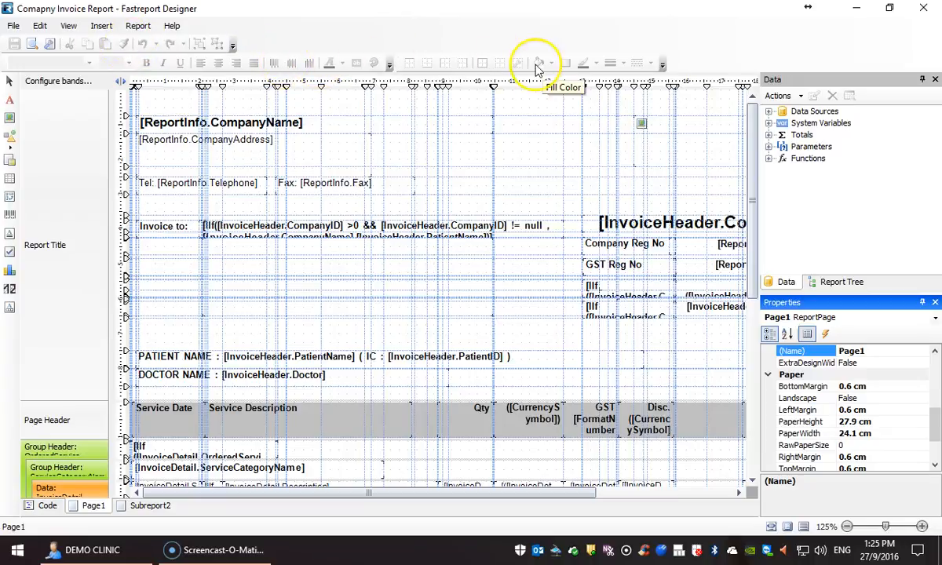
mouse_move(135, 55)
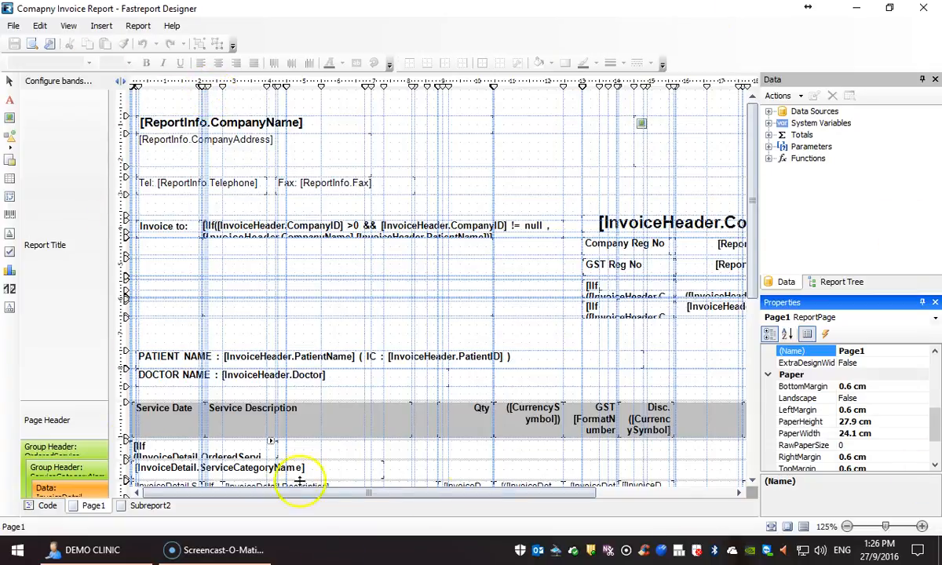
mouse_move(351, 342)
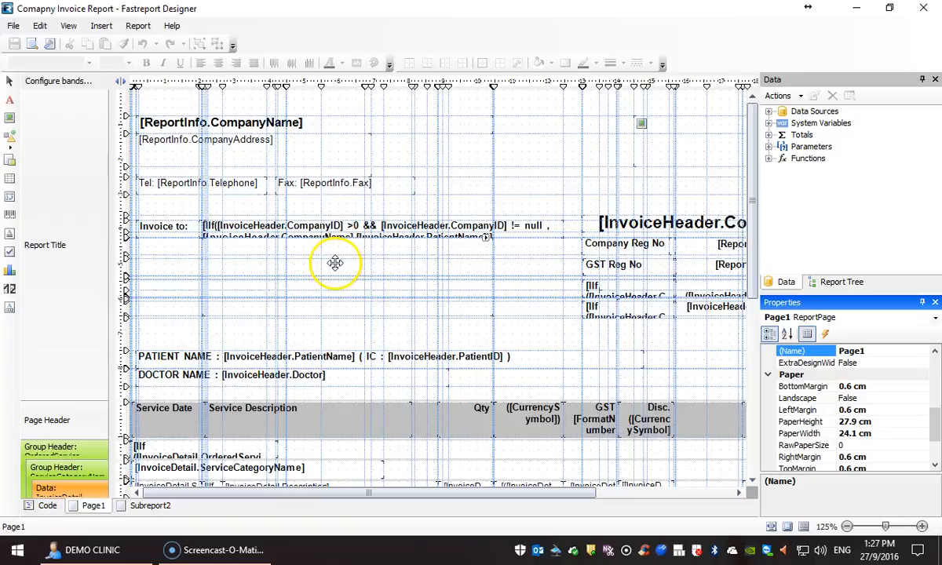
mouse_move(767, 270)
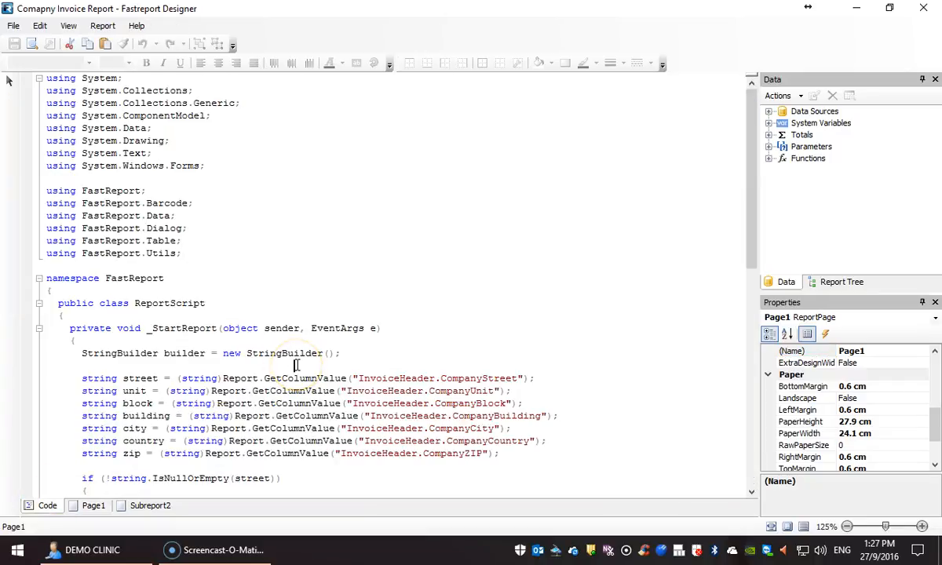
- Switch to the Code view and scroll to the _StartReport address-building script
scroll("down", 3)
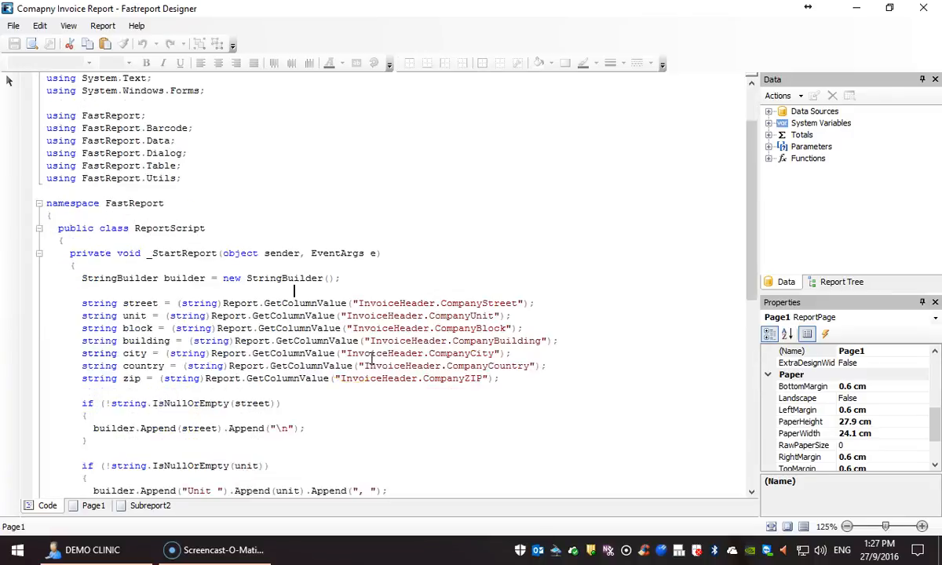
scroll("down", 3)
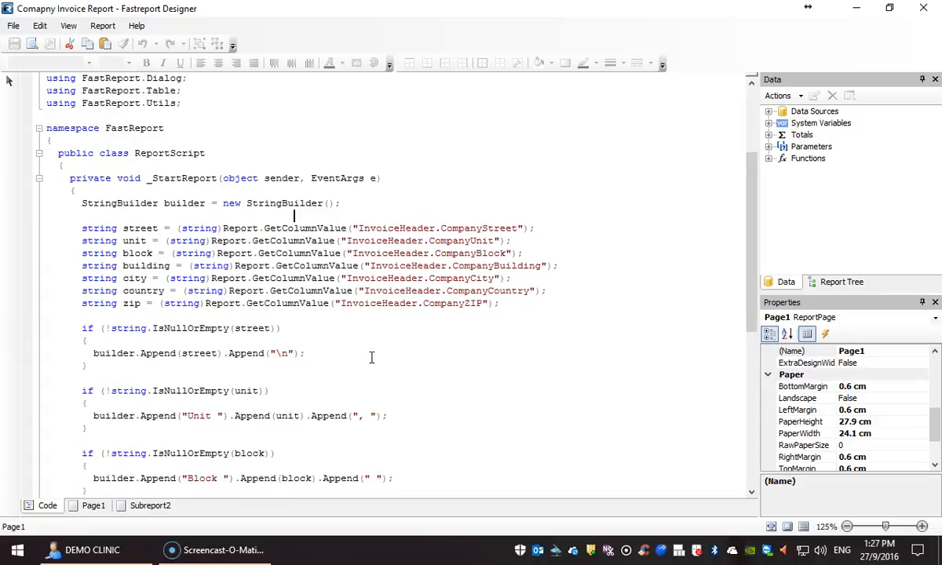
scroll("down", 3)
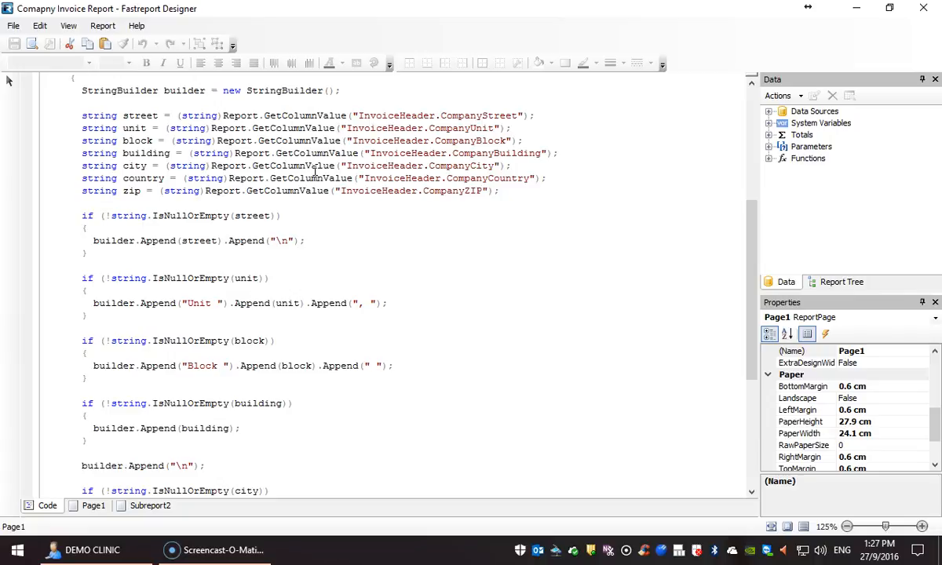
left_click(293, 103)
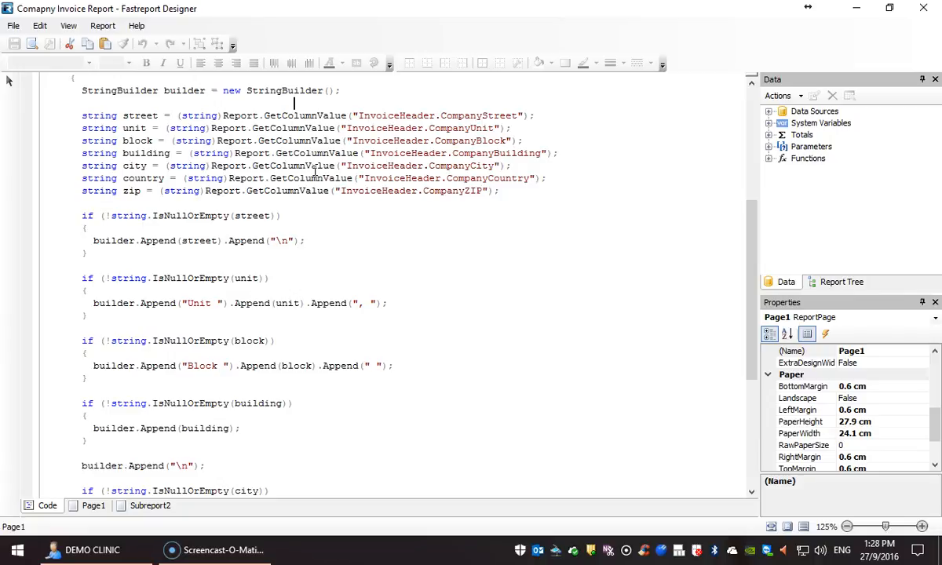
scroll("down", 3)
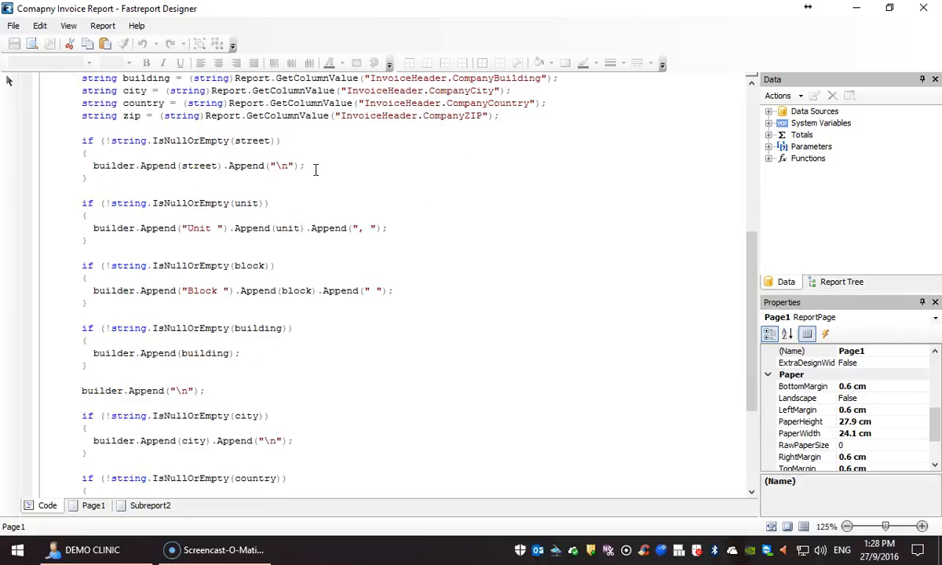
scroll("down", 3)
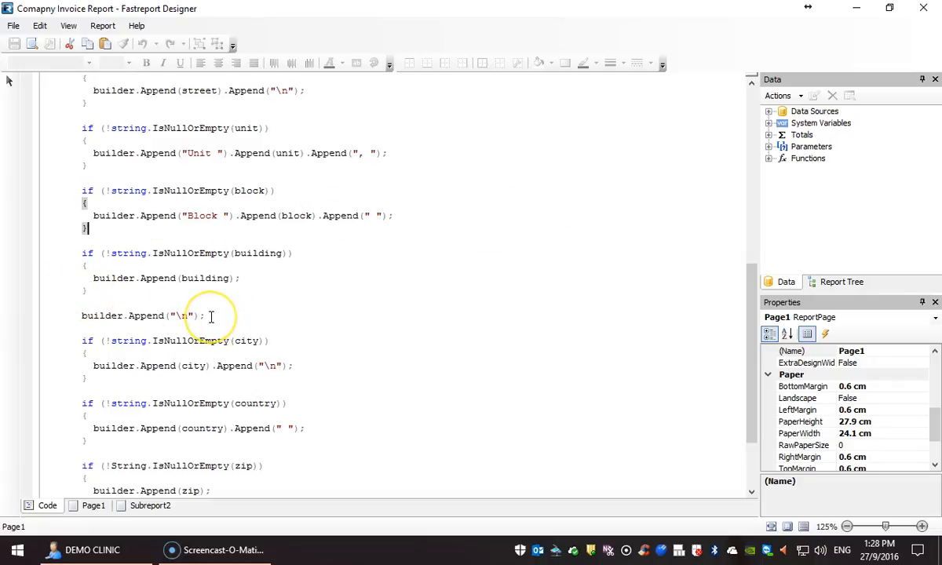
- Select the building check and its line-break lines in the address script for moving
left_click_drag(82, 252, 206, 315)
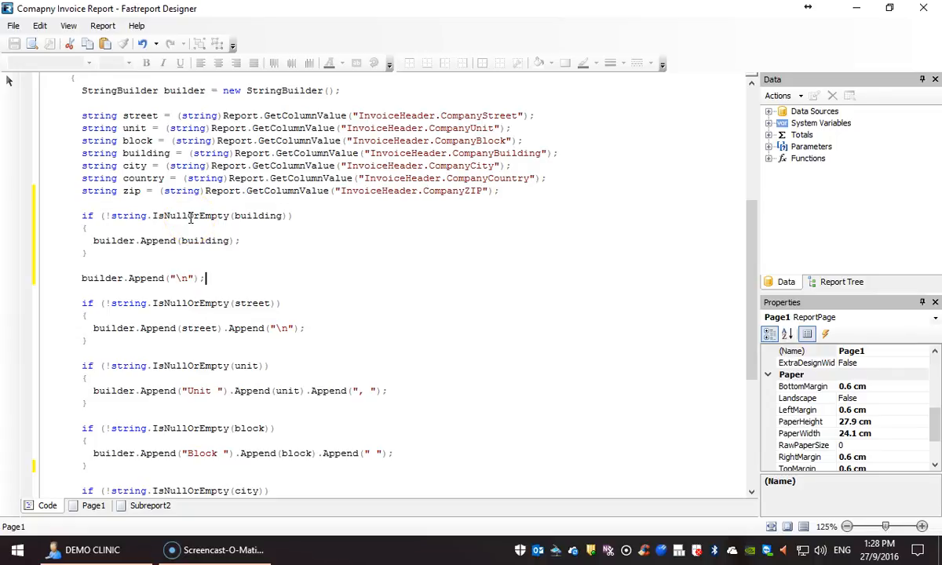
mouse_move(135, 207)
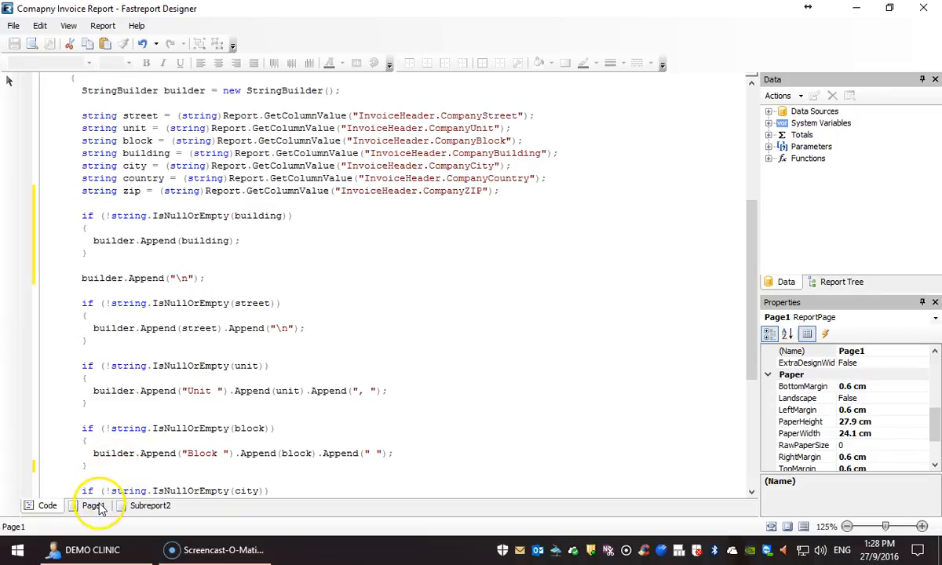
- Return to Page1, save the invoice template and confirm the saved message
left_click(93, 506)
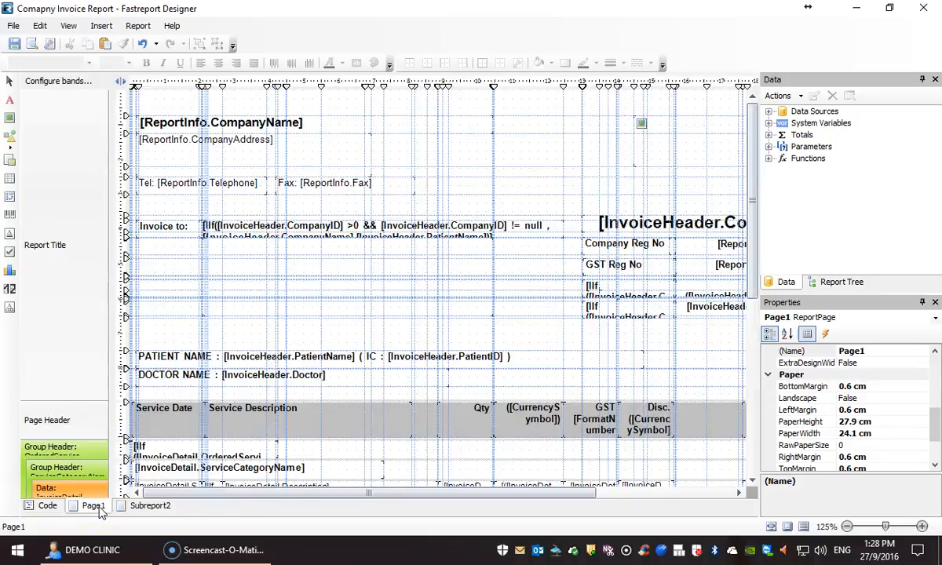
left_click(14, 44)
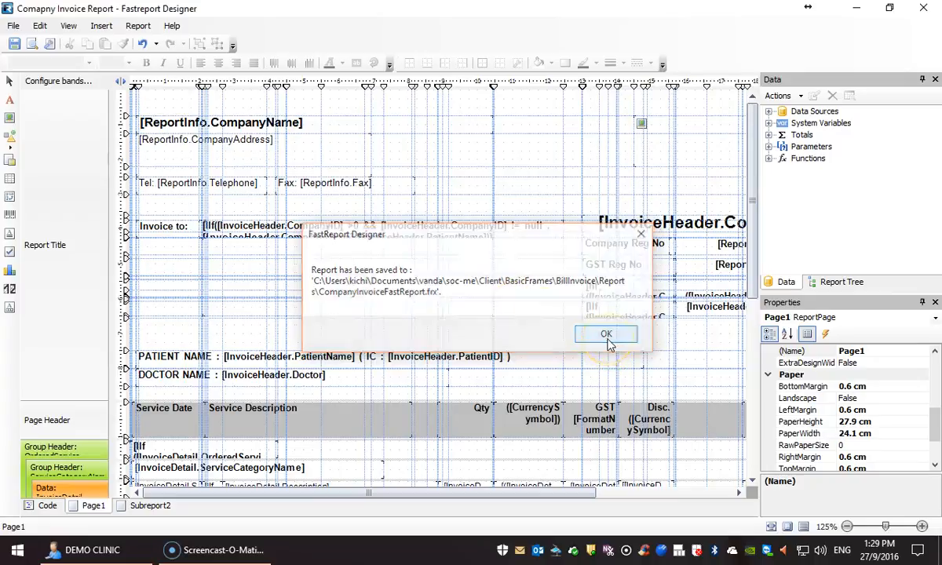
left_click(606, 333)
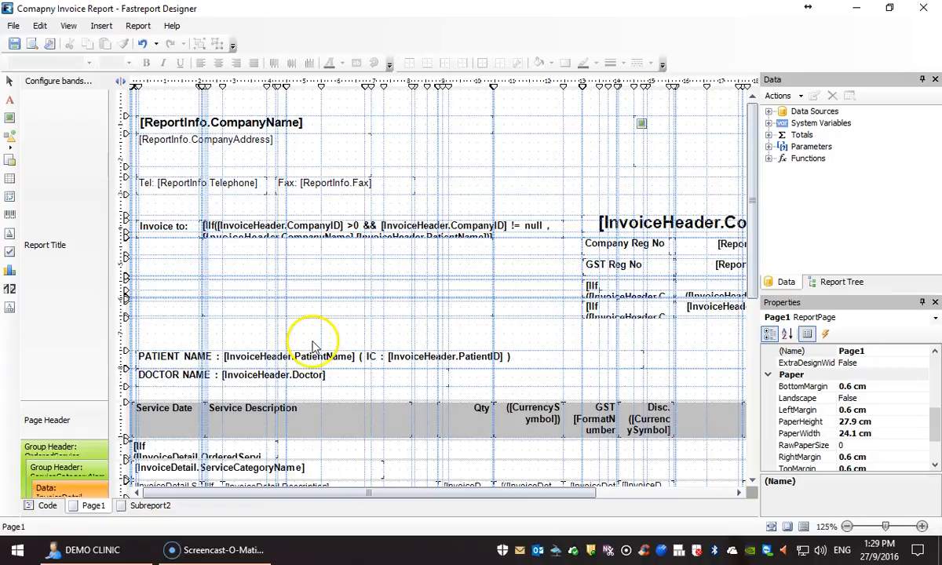
mouse_move(226, 220)
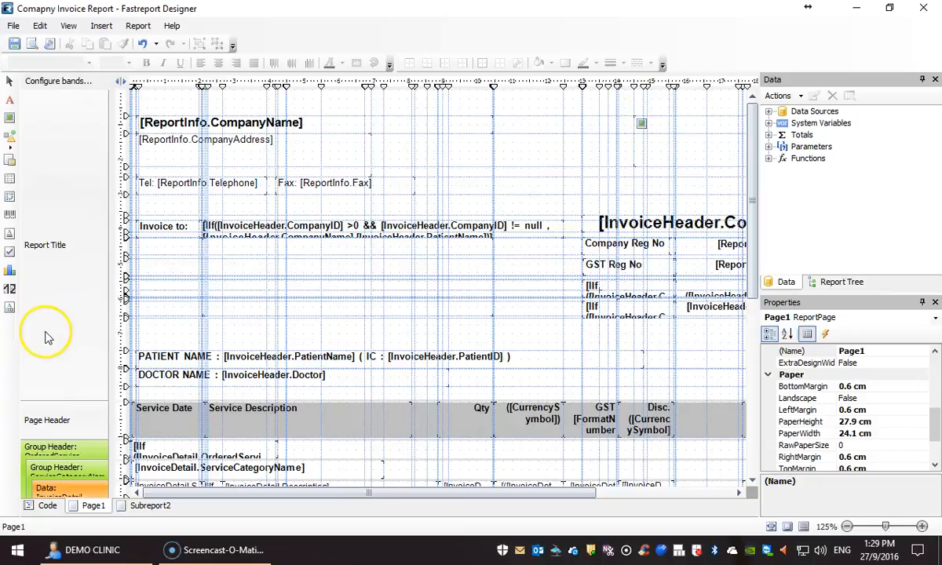
mouse_move(82, 237)
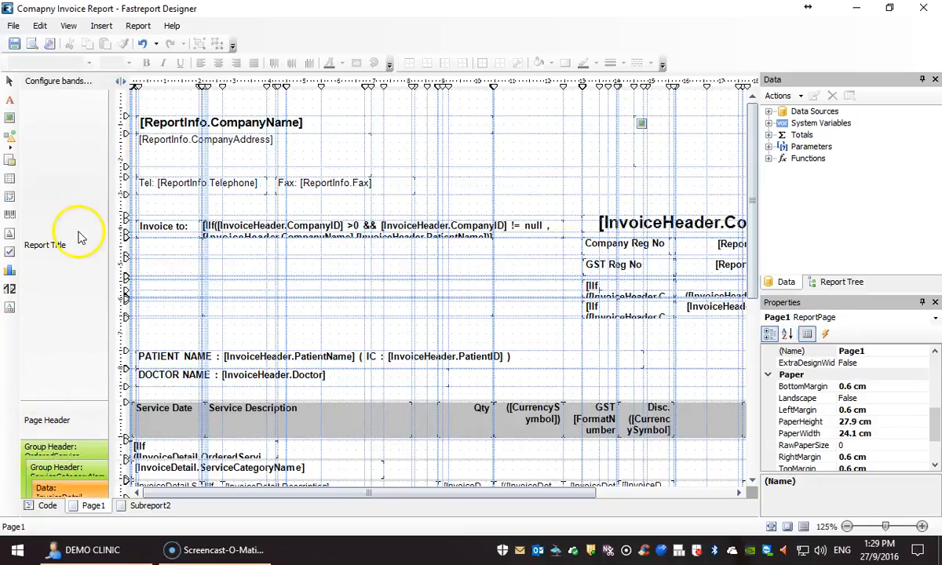
mouse_move(320, 317)
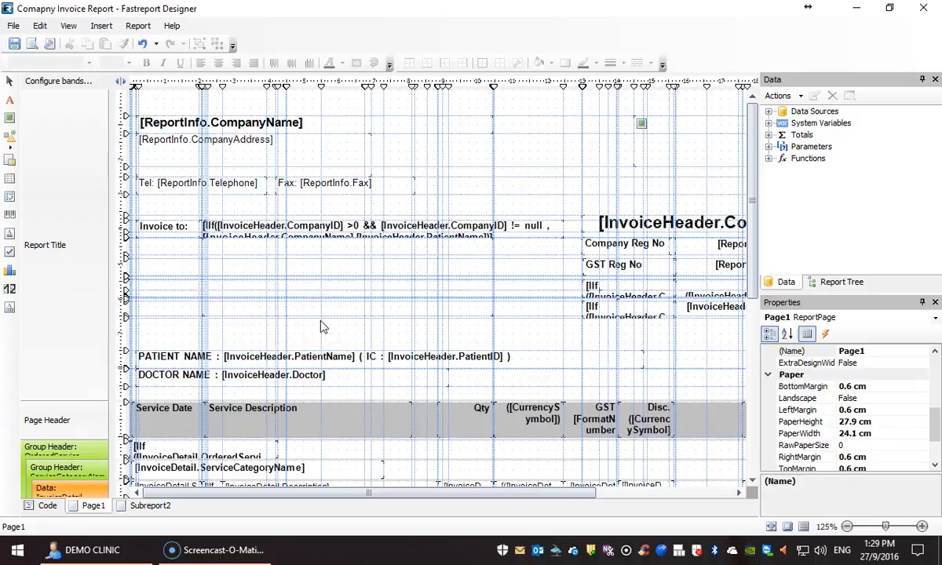
scroll("down", 3)
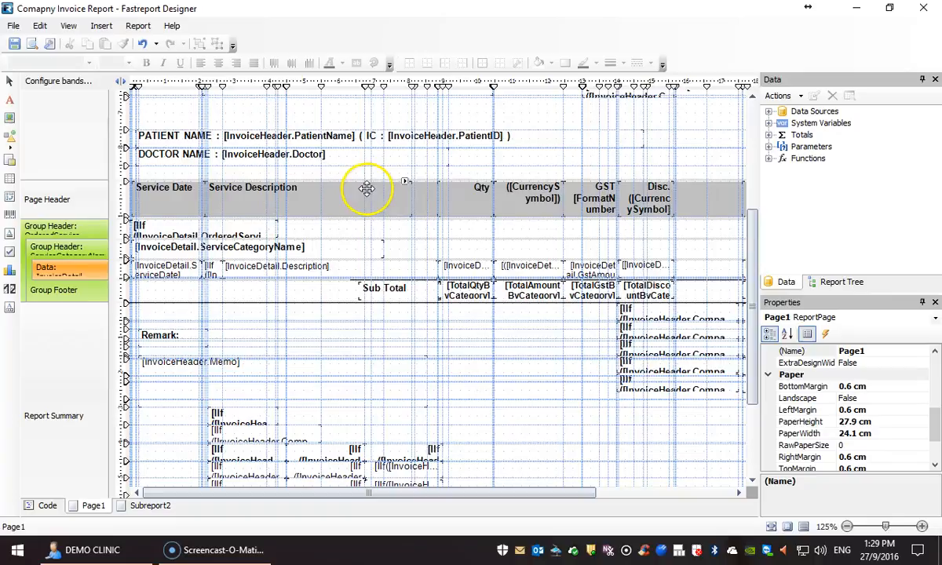
mouse_move(171, 201)
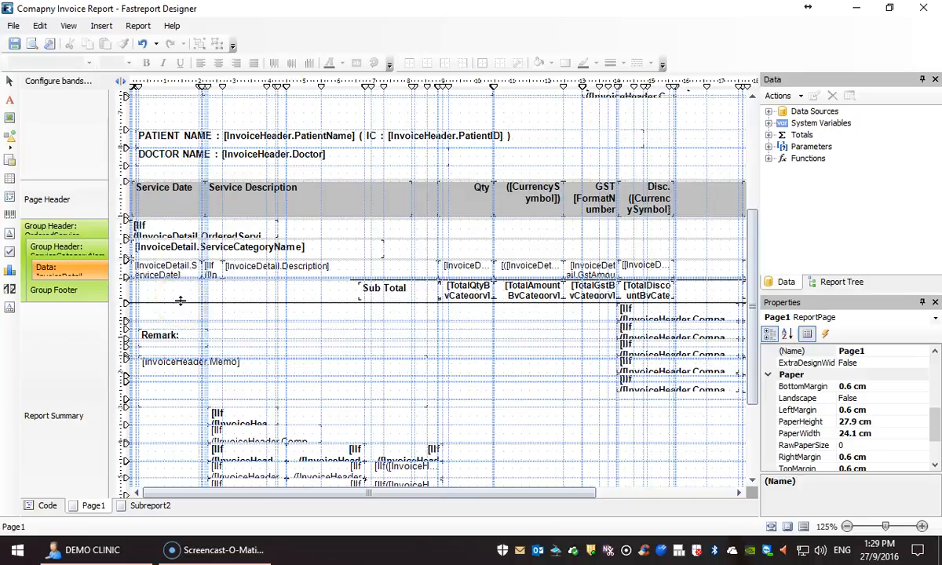
left_click(163, 270)
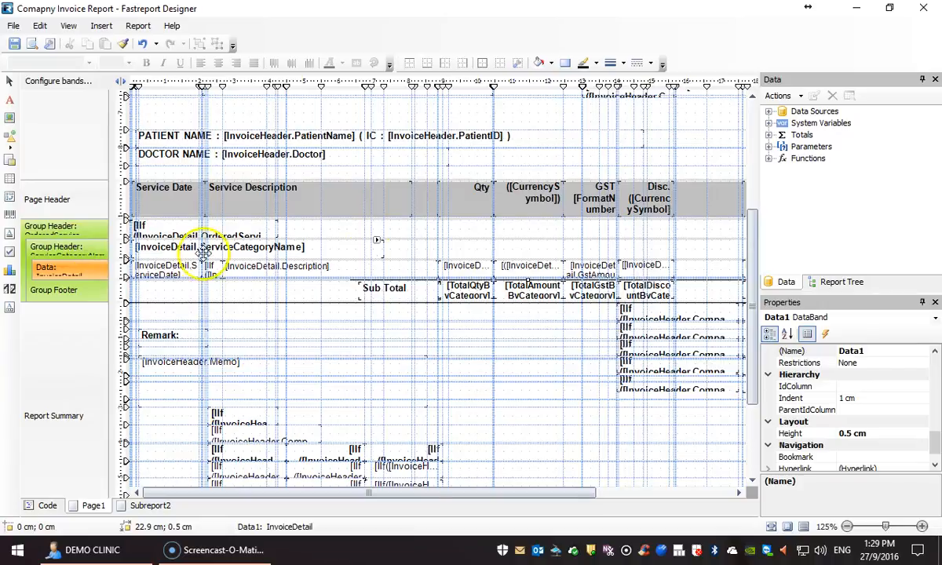
mouse_move(689, 201)
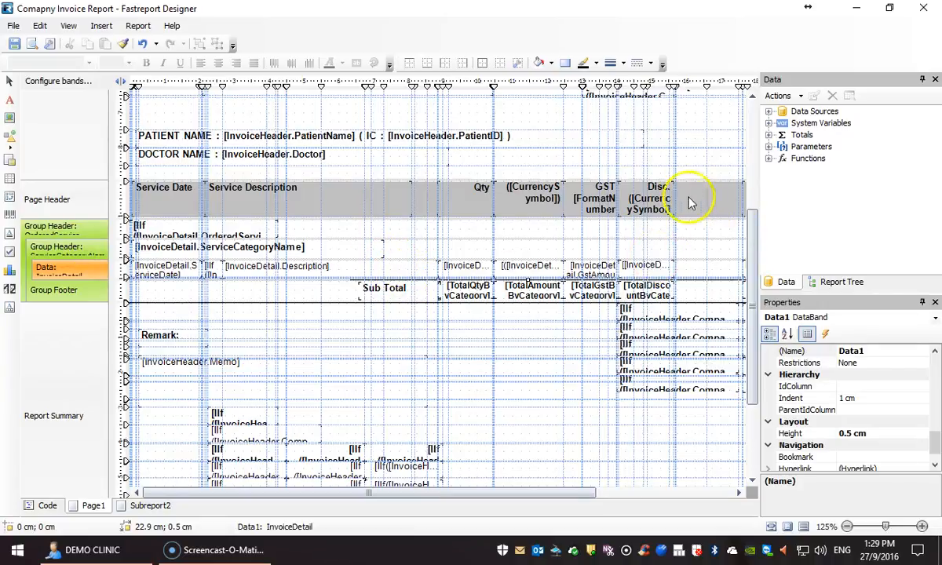
mouse_move(721, 259)
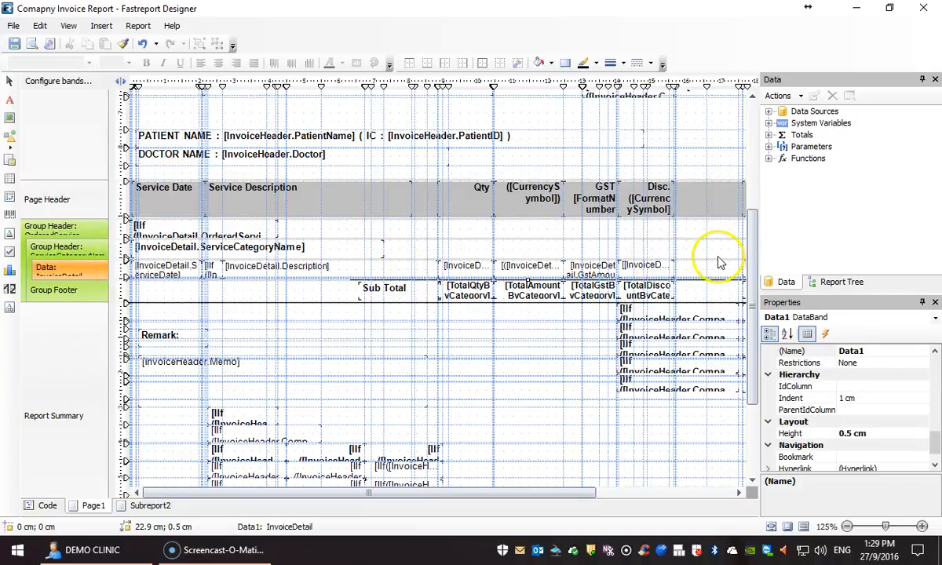
scroll("down", 3)
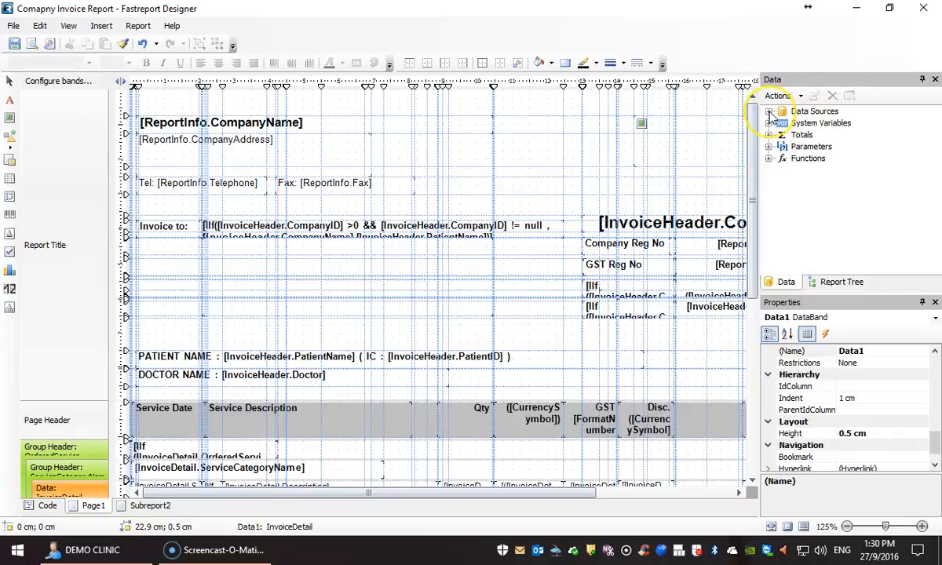
left_click(771, 110)
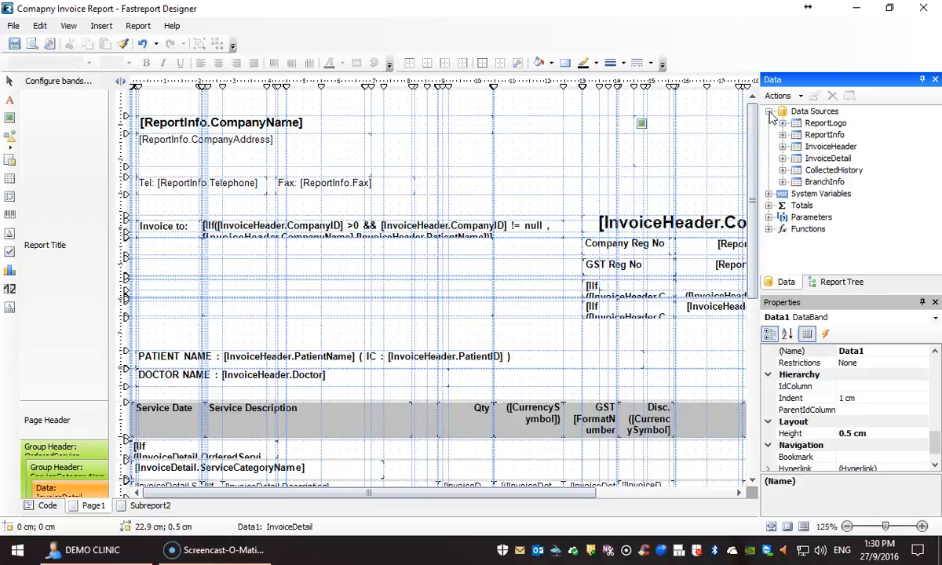
left_click(773, 110)
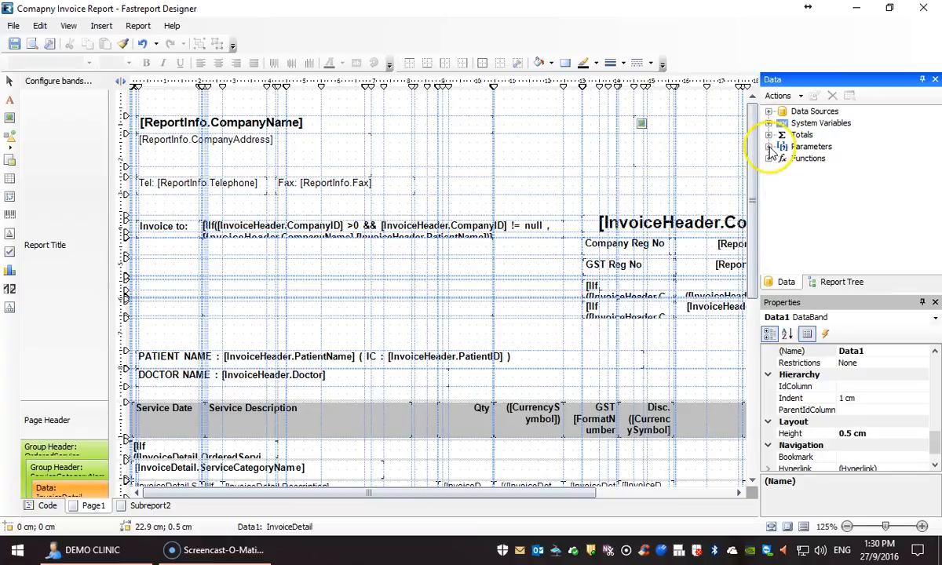
left_click(771, 147)
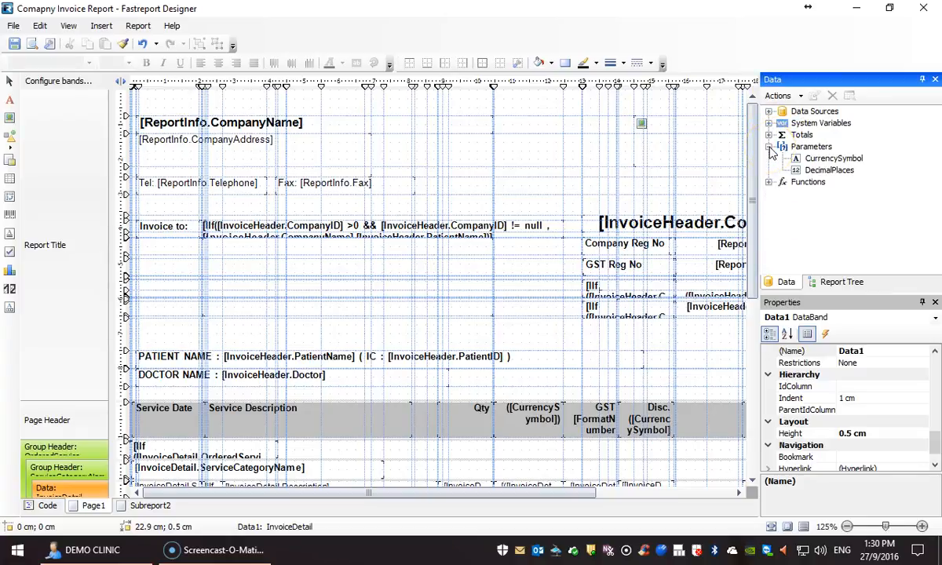
left_click(771, 146)
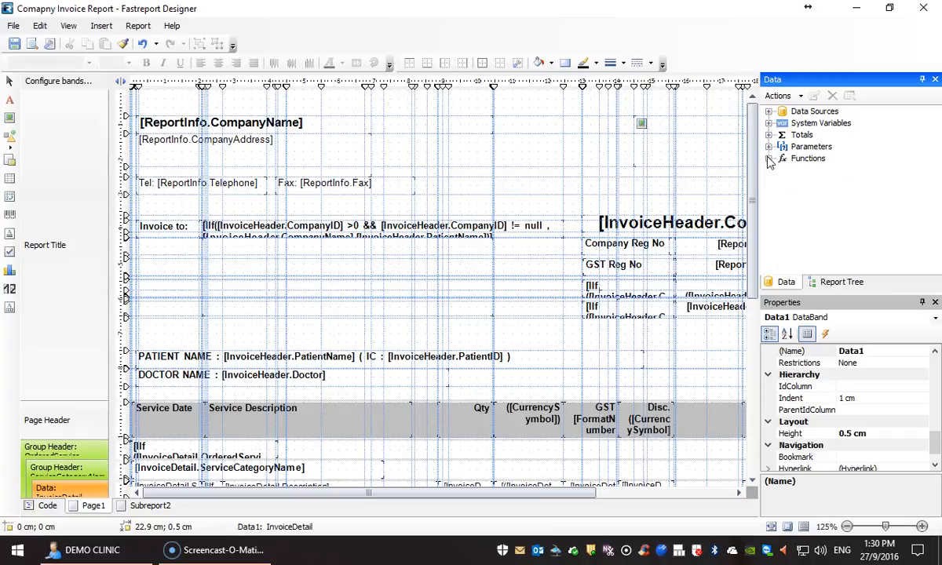
left_click(771, 158)
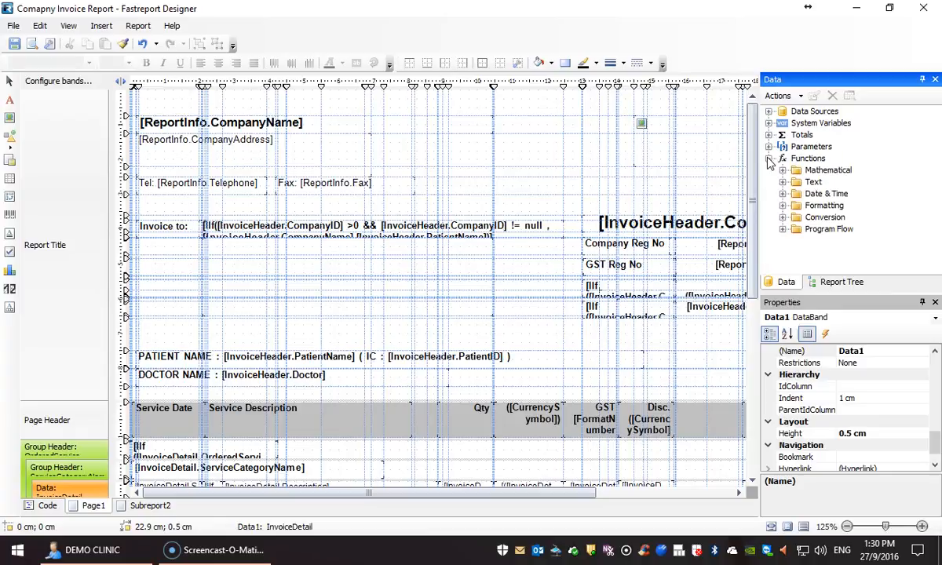
left_click(770, 157)
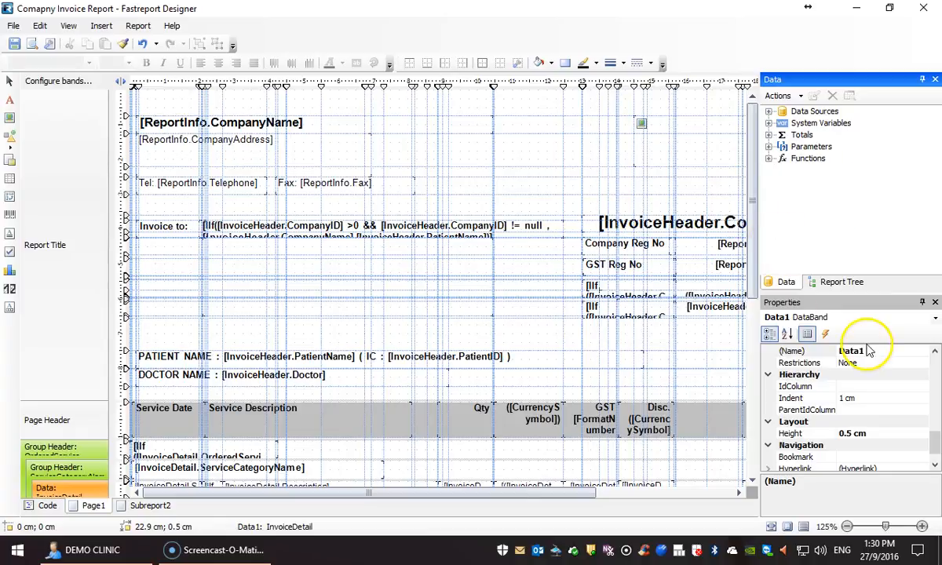
mouse_move(903, 295)
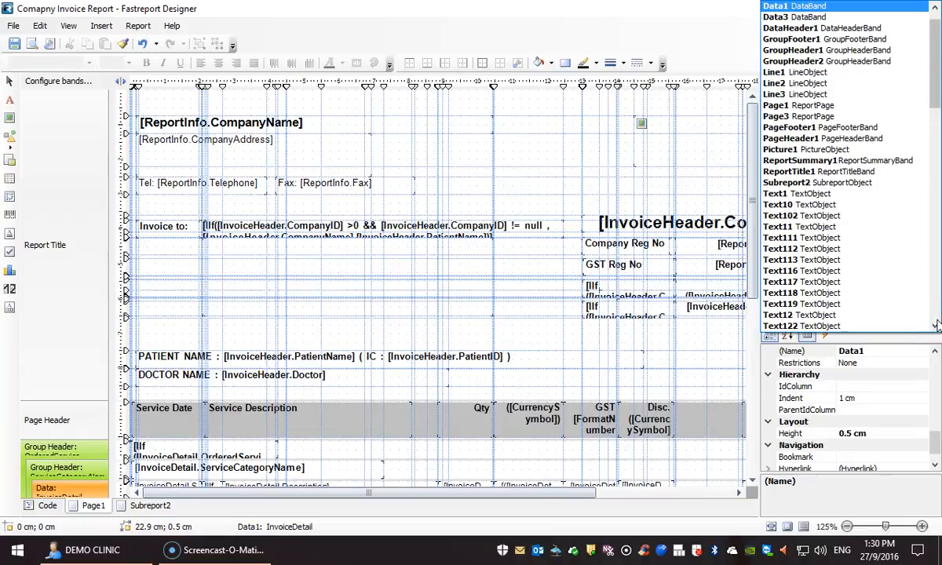
left_click(801, 237)
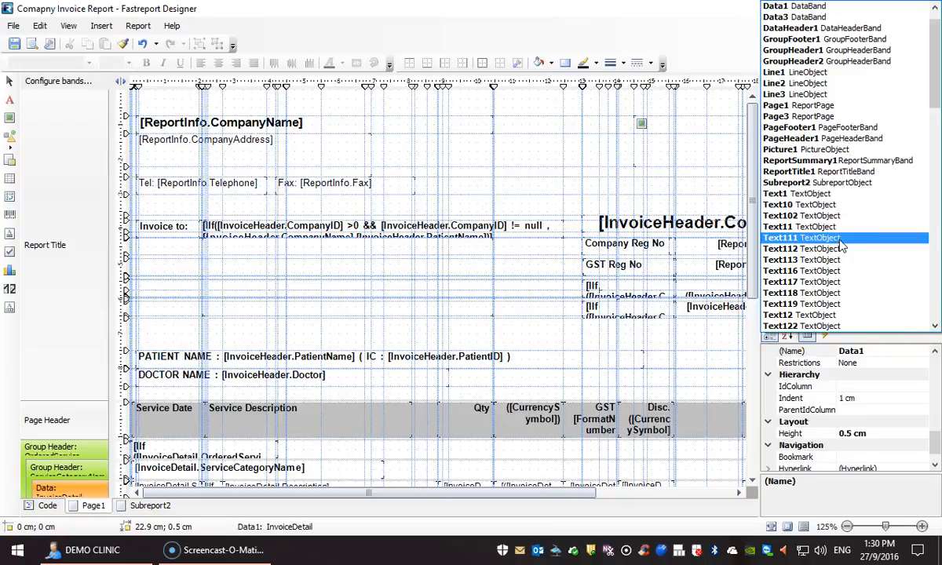
left_click(800, 248)
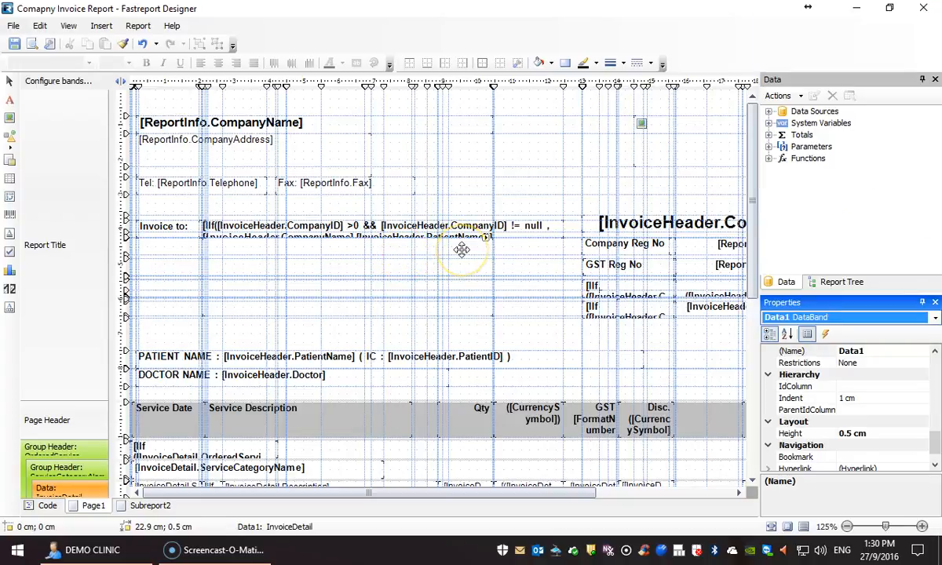
mouse_move(203, 182)
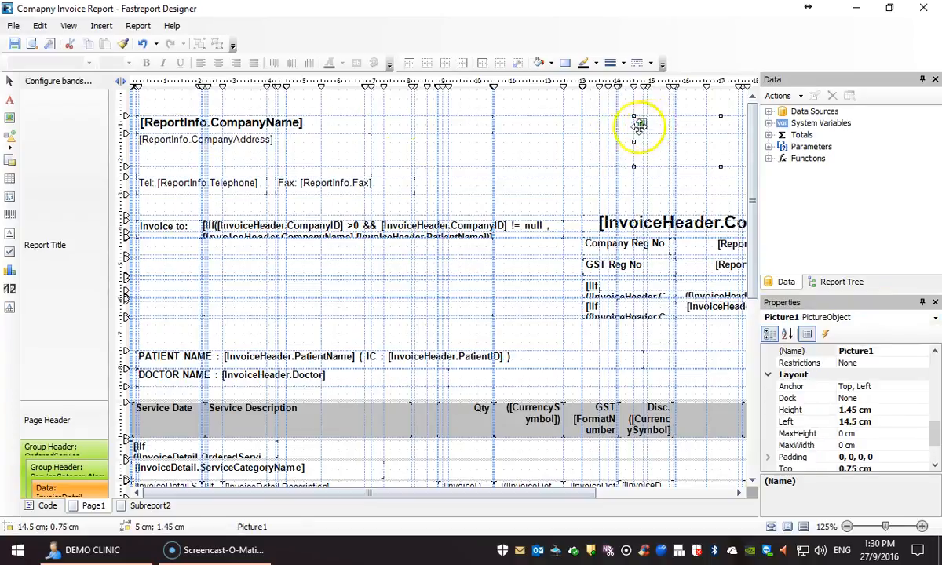
- Select the picture near the top right of the Report Title band
left_click(220, 123)
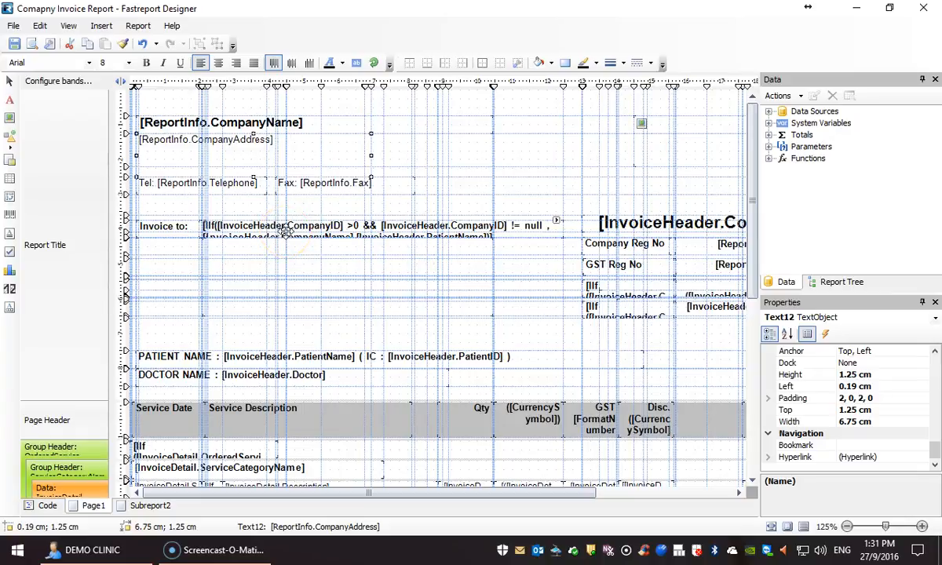
mouse_move(223, 154)
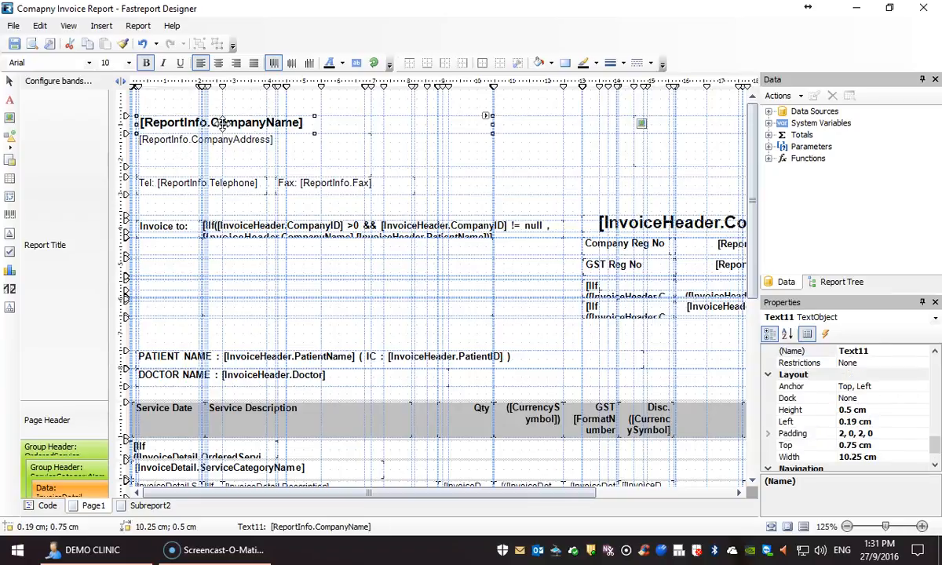
- Edit the CompanyName text via its context menu and expand the Functions tree
right_click(221, 122)
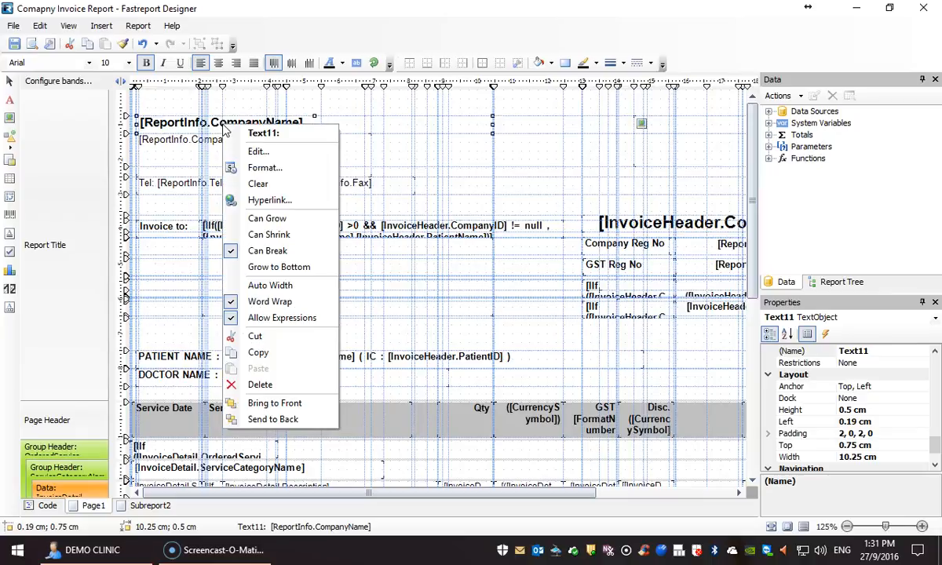
mouse_move(259, 151)
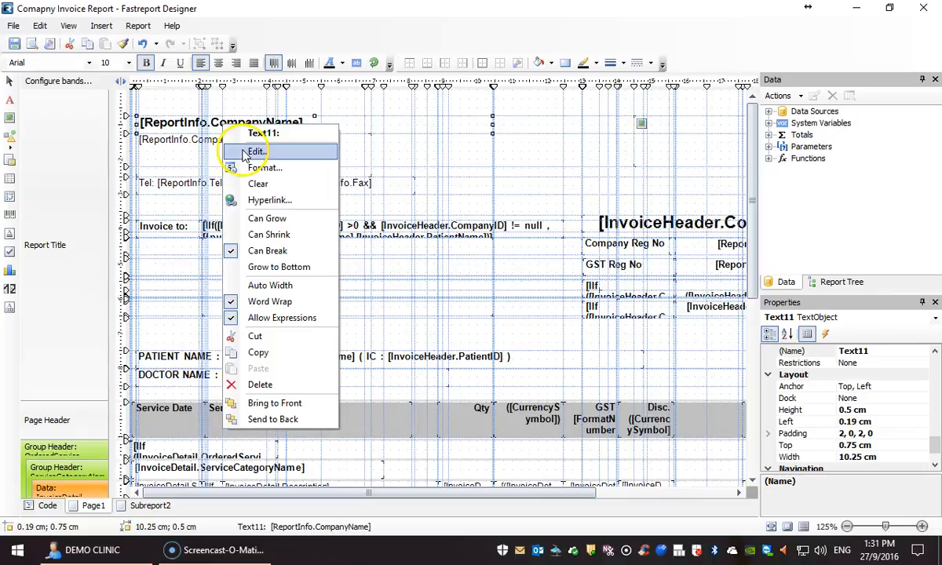
left_click(255, 150)
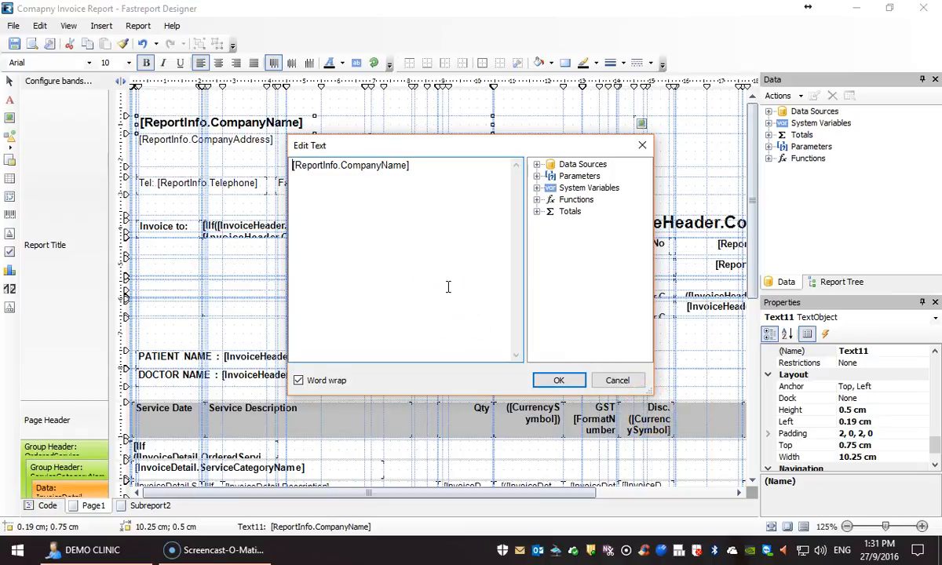
mouse_move(424, 189)
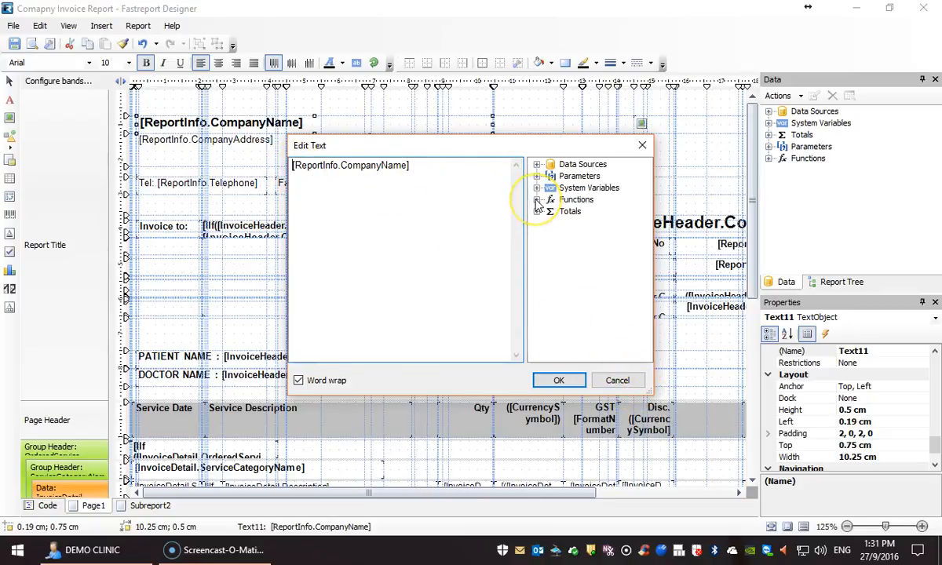
left_click(537, 200)
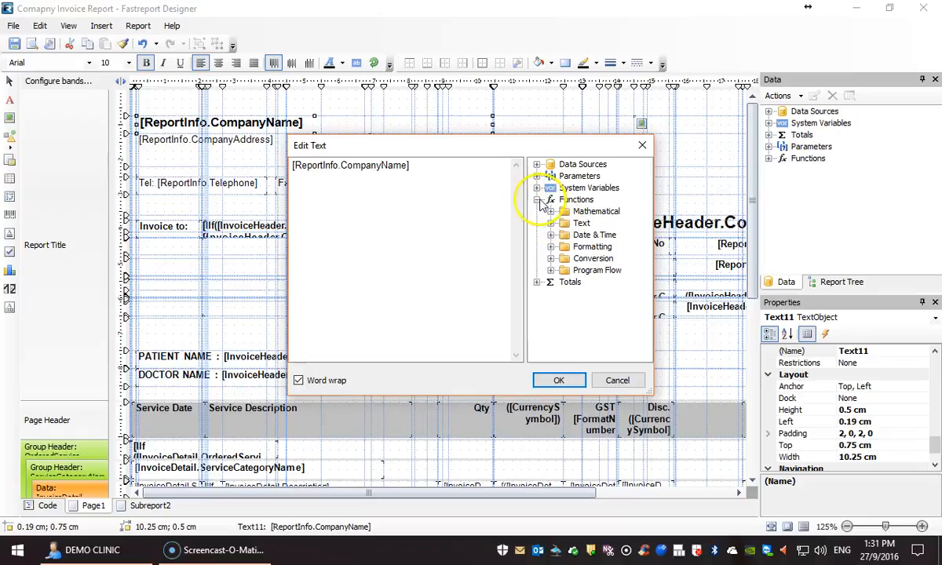
mouse_move(656, 216)
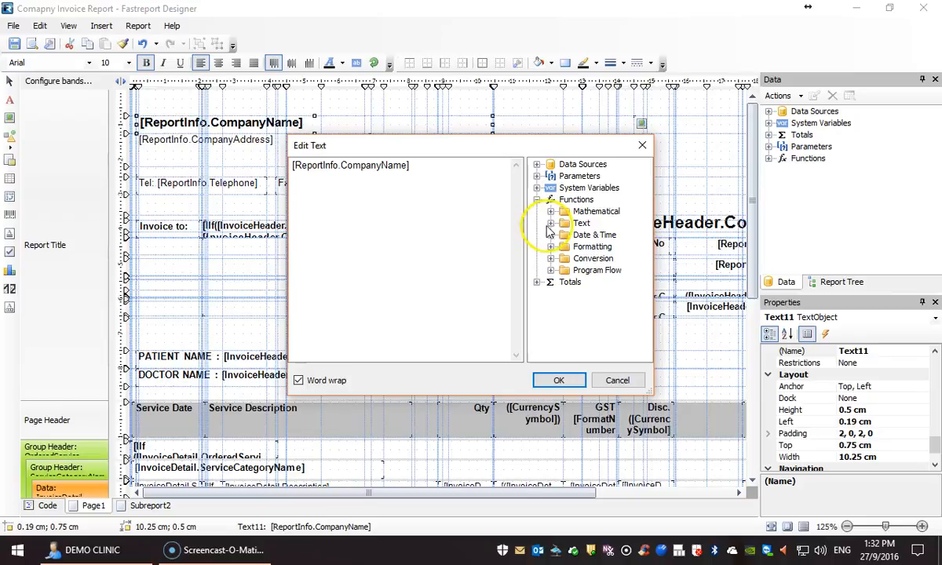
- Expand the Text functions and pick UpperCase to view its signature
left_click(565, 223)
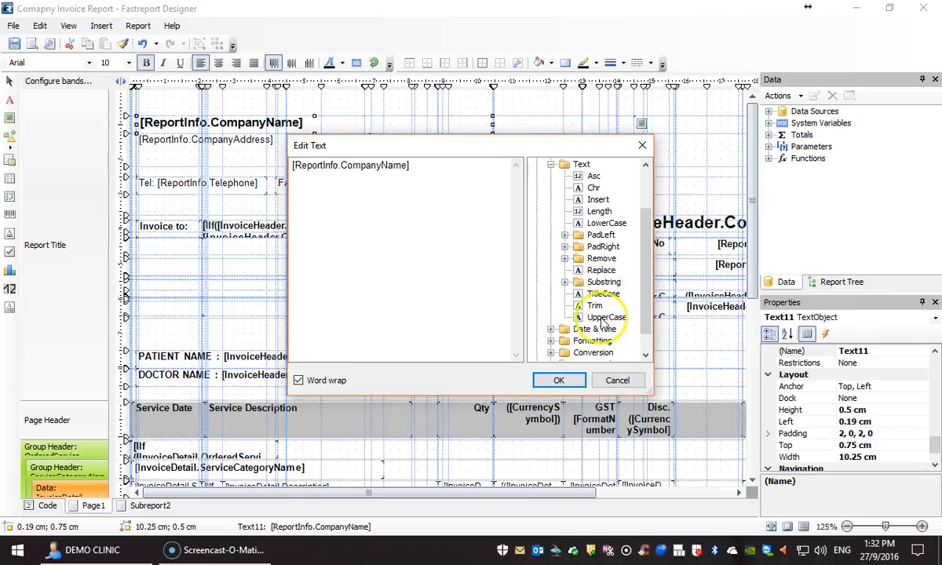
left_click(604, 293)
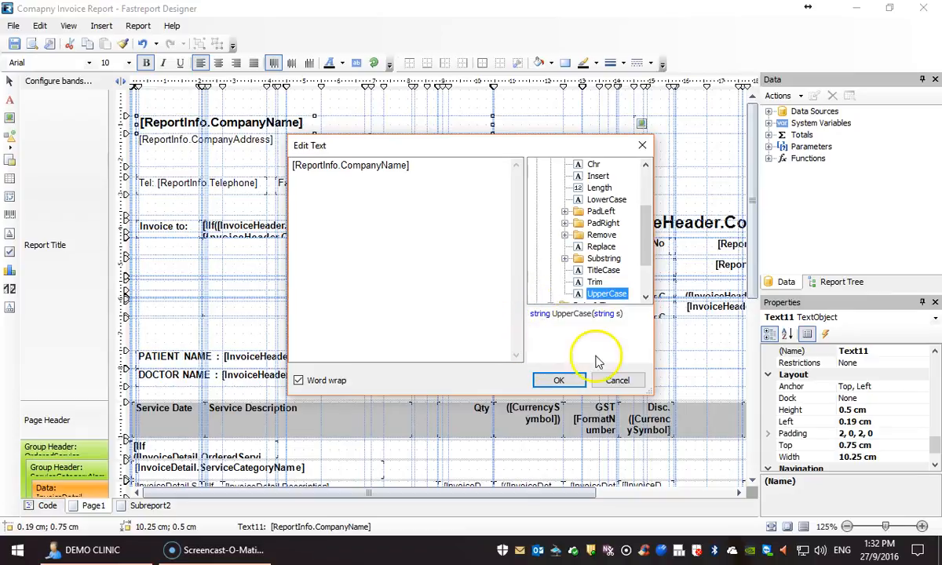
mouse_move(569, 301)
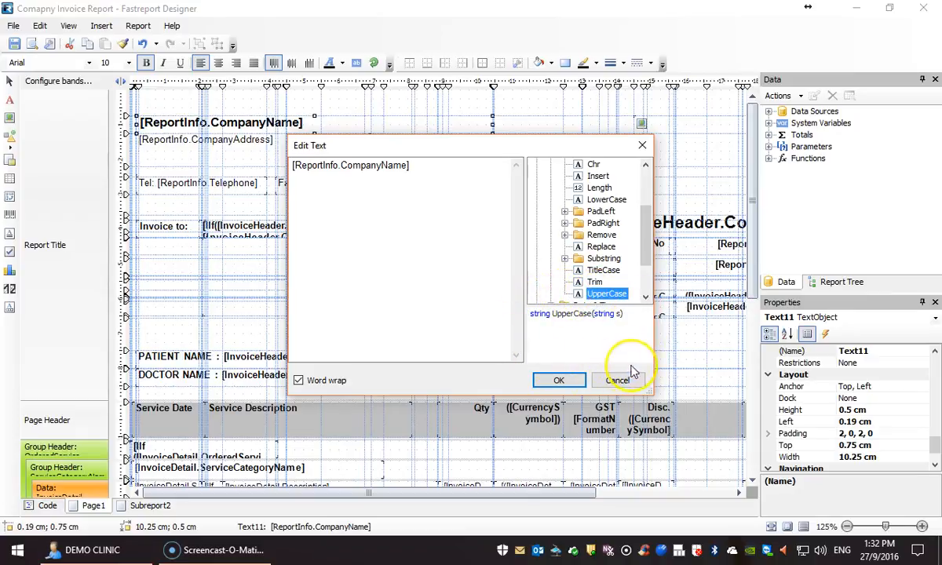
mouse_move(594, 369)
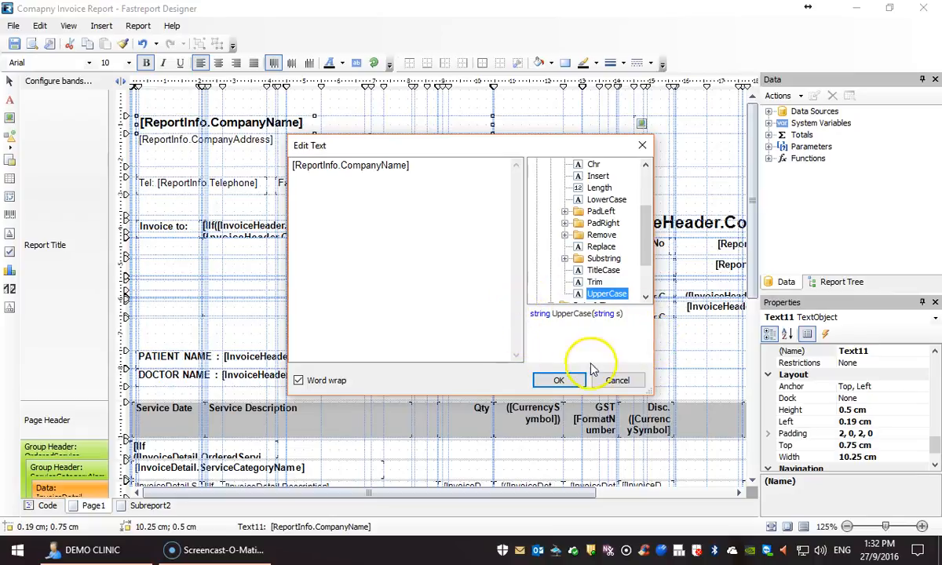
mouse_move(656, 331)
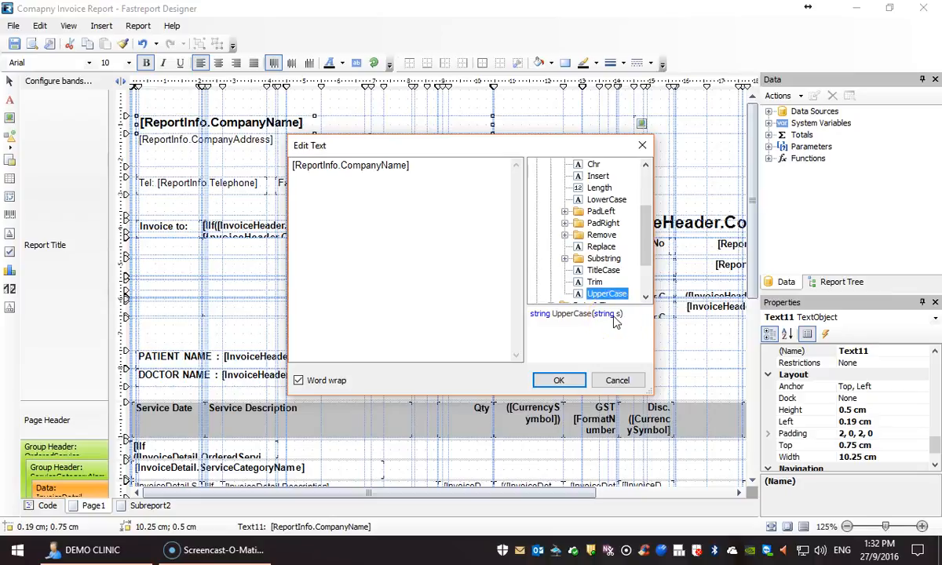
- Replace the field text with [UpperCase([ReportInfo.CompanyName])] and apply it
double_click(606, 294)
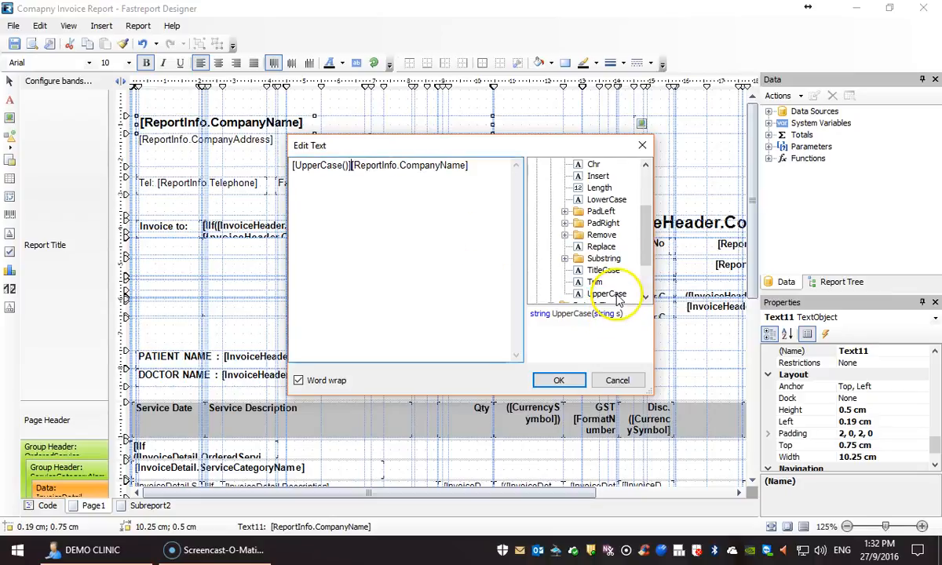
mouse_move(323, 215)
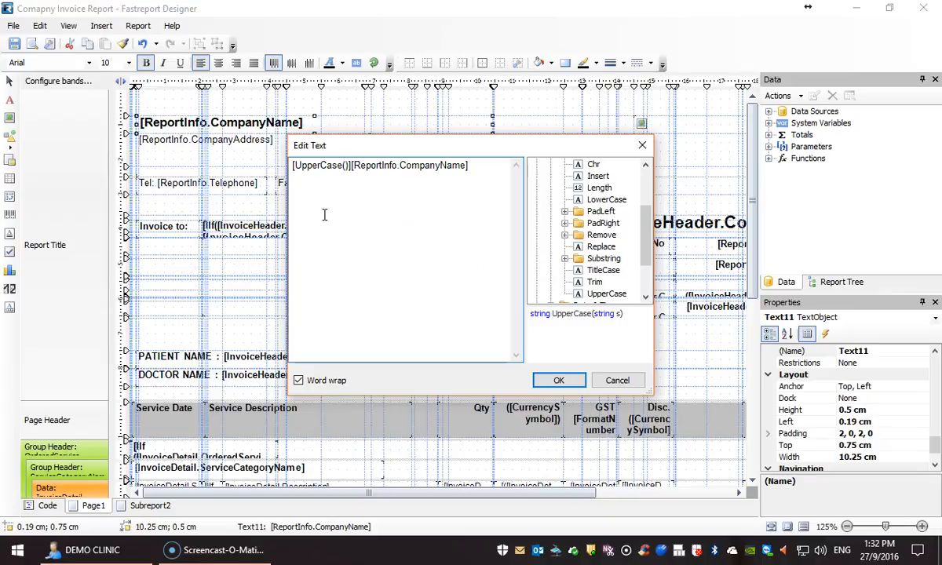
double_click(377, 165)
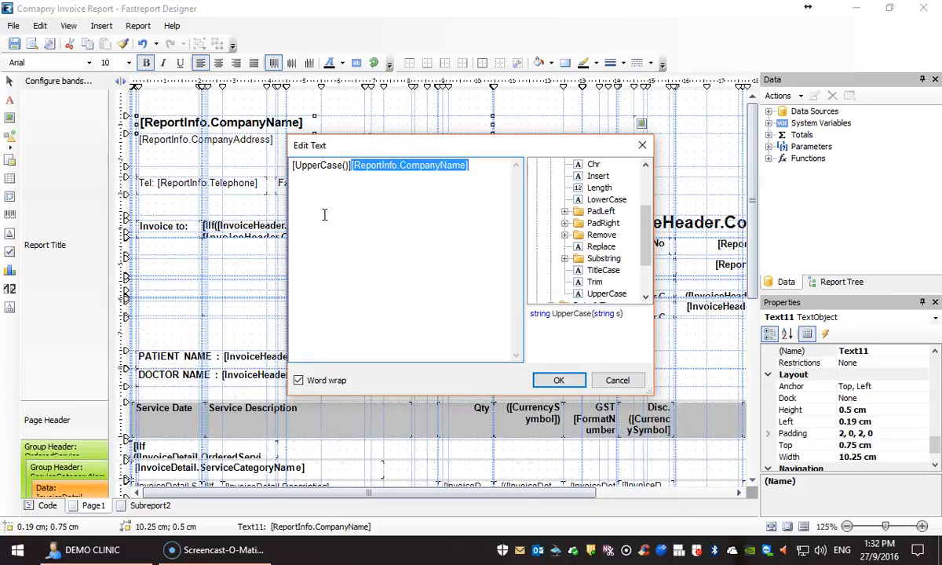
key("Delete")
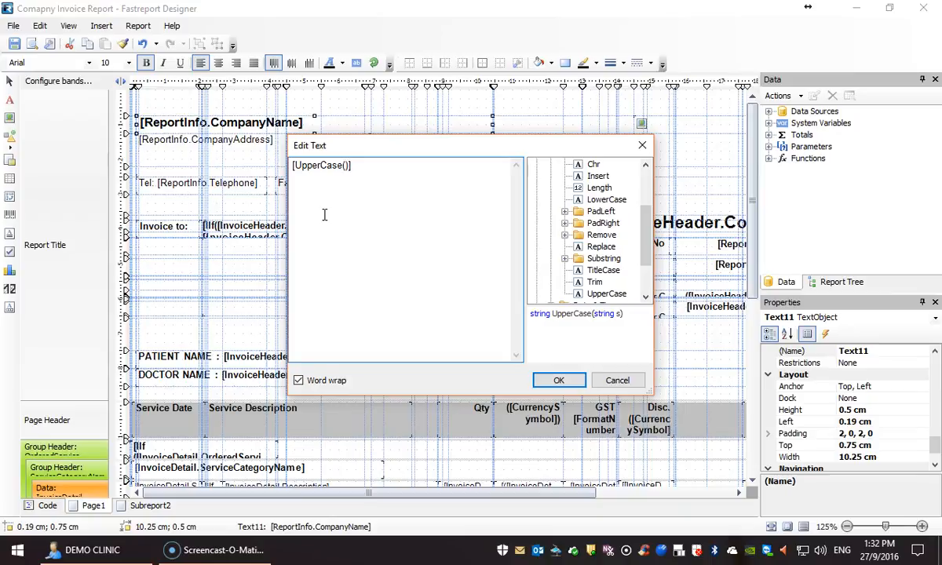
type("[ReportInfo.CompanyName].")
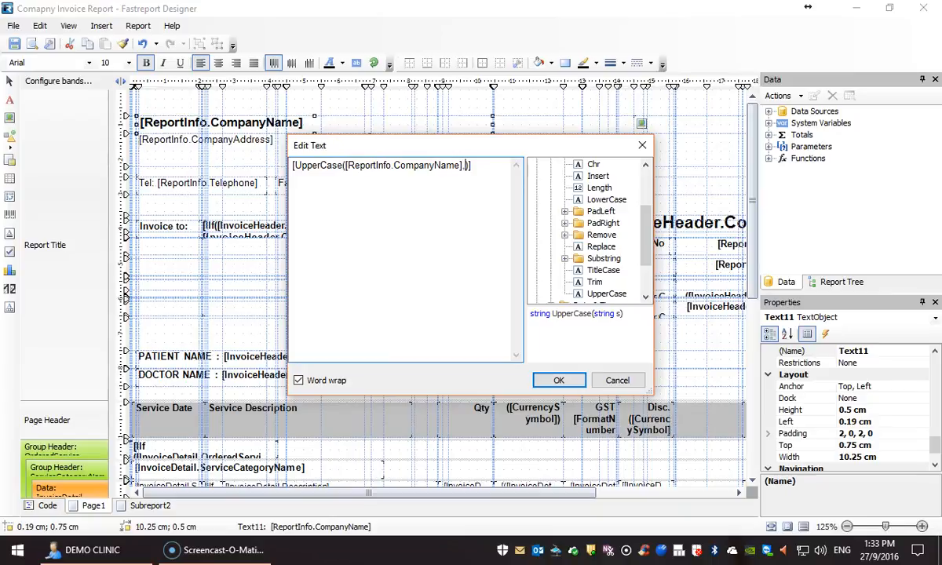
type("1")
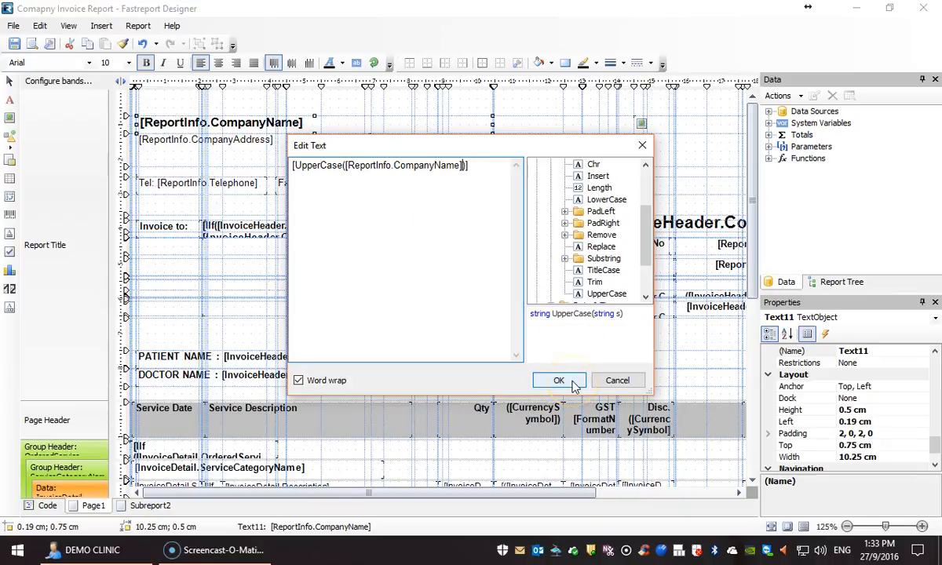
left_click(559, 380)
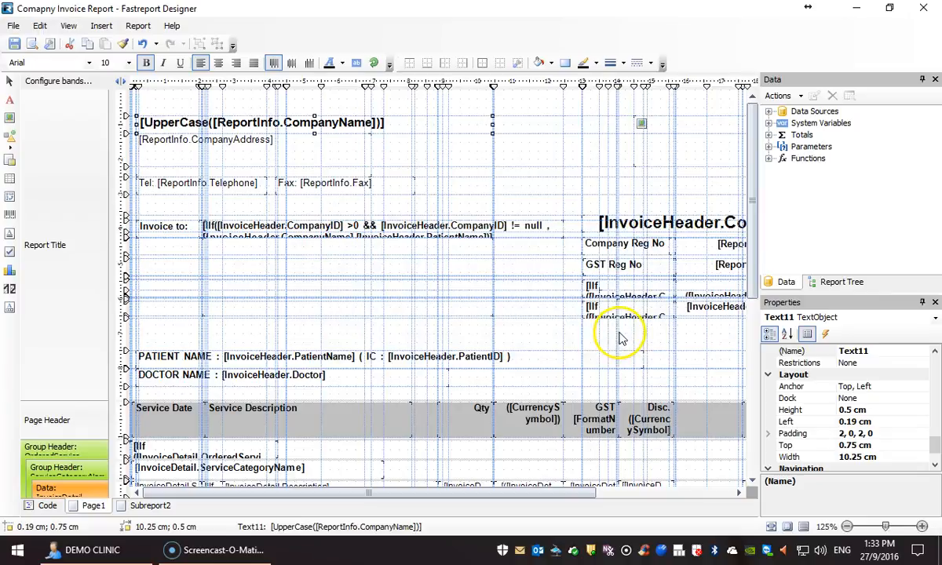
mouse_move(933, 23)
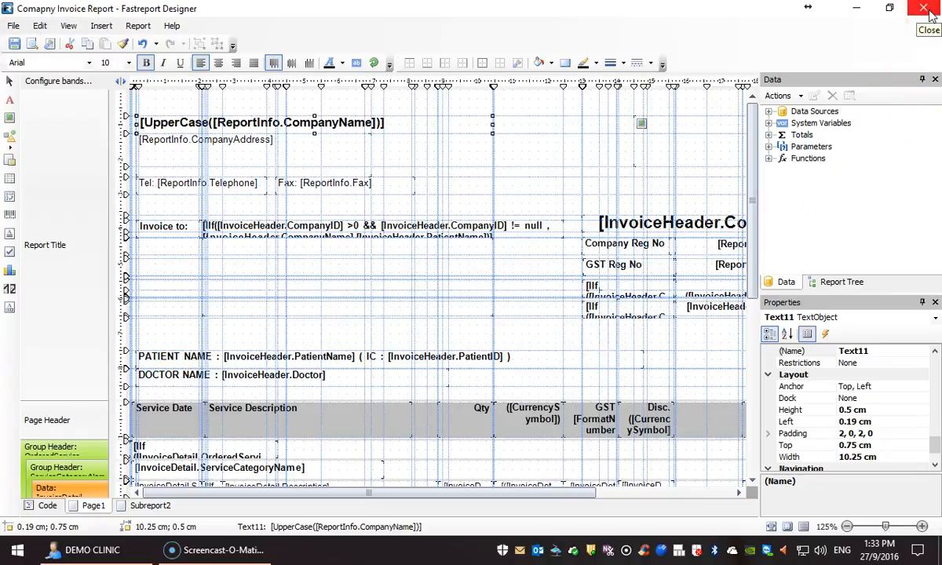
- Close the designer, run an Invoice Search without the patient's company filter and browse the results
left_click(923, 9)
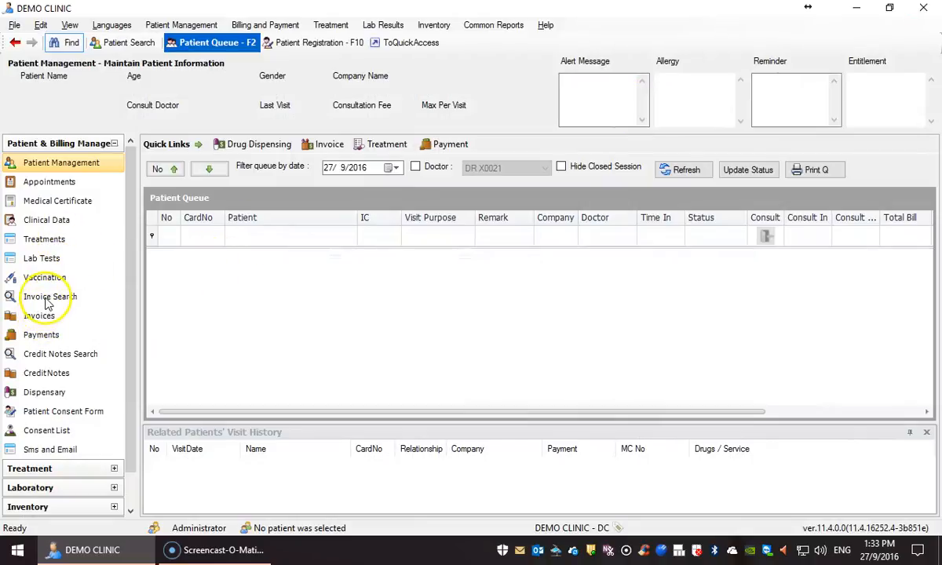
left_click(50, 296)
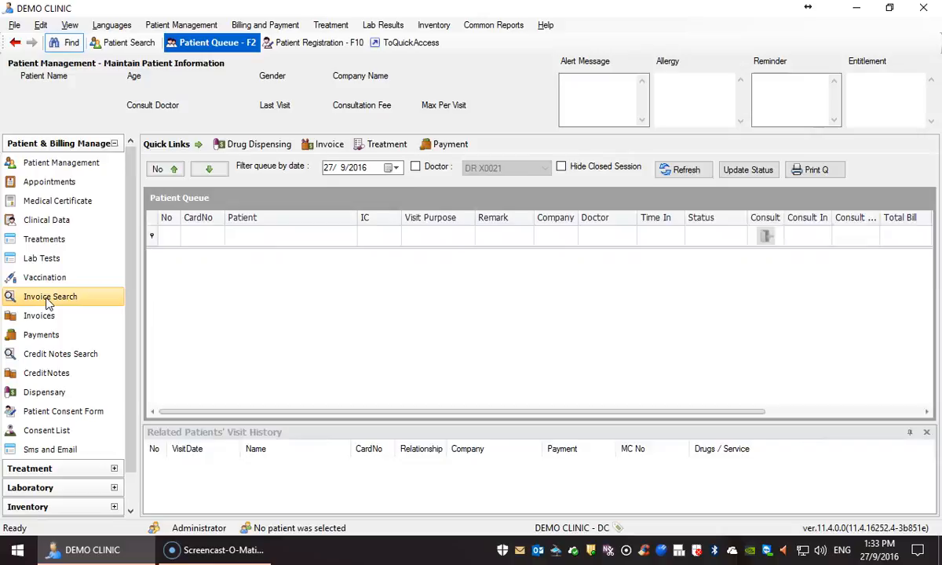
left_click(51, 295)
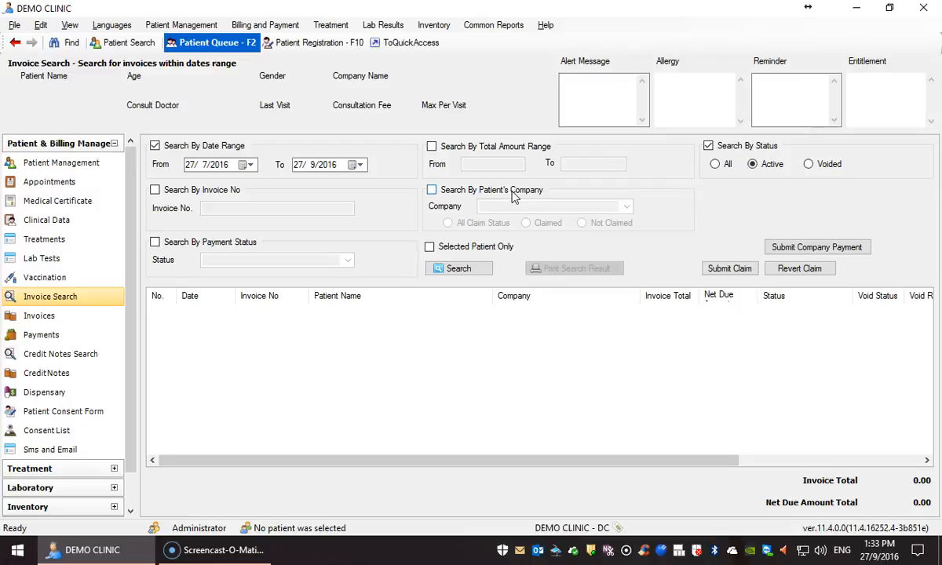
left_click(627, 207)
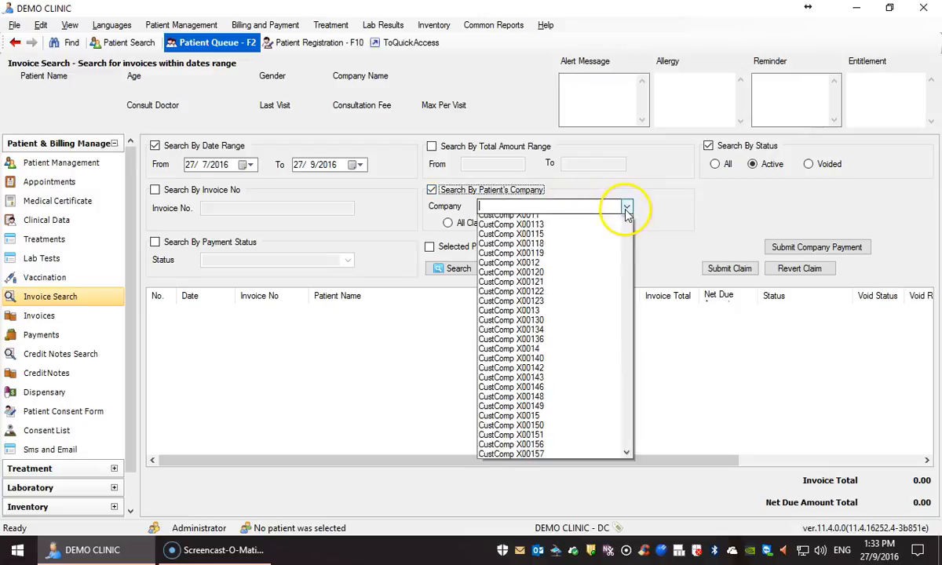
left_click(509, 215)
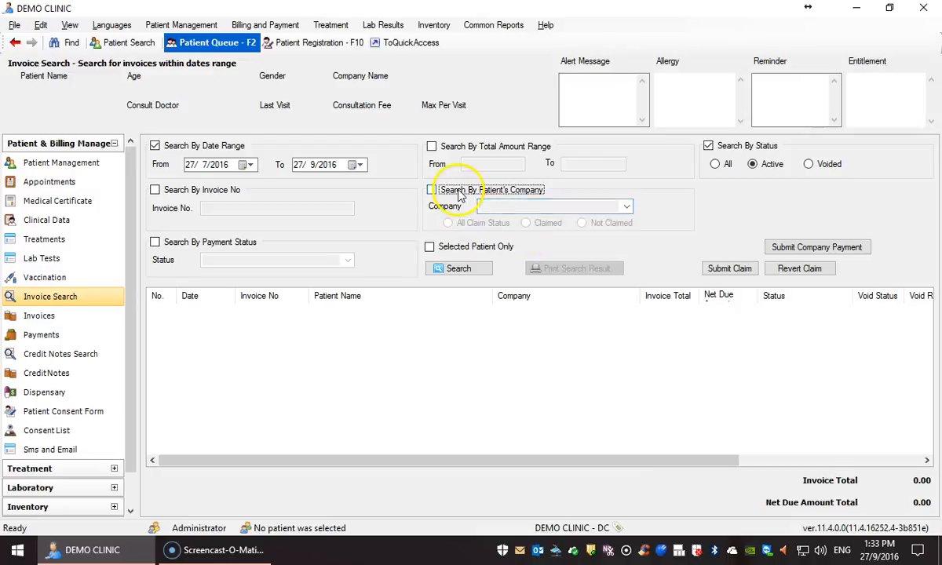
left_click(459, 267)
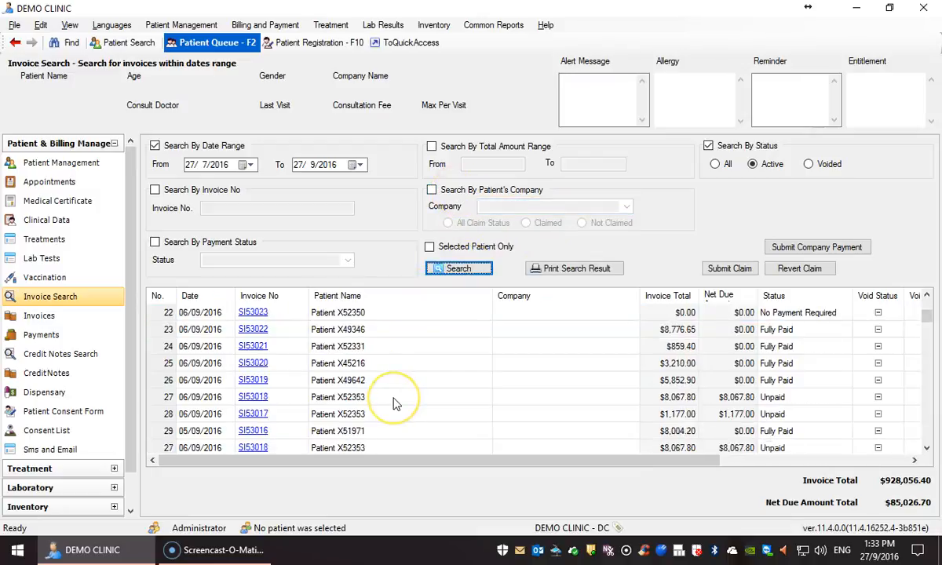
scroll("down", 3)
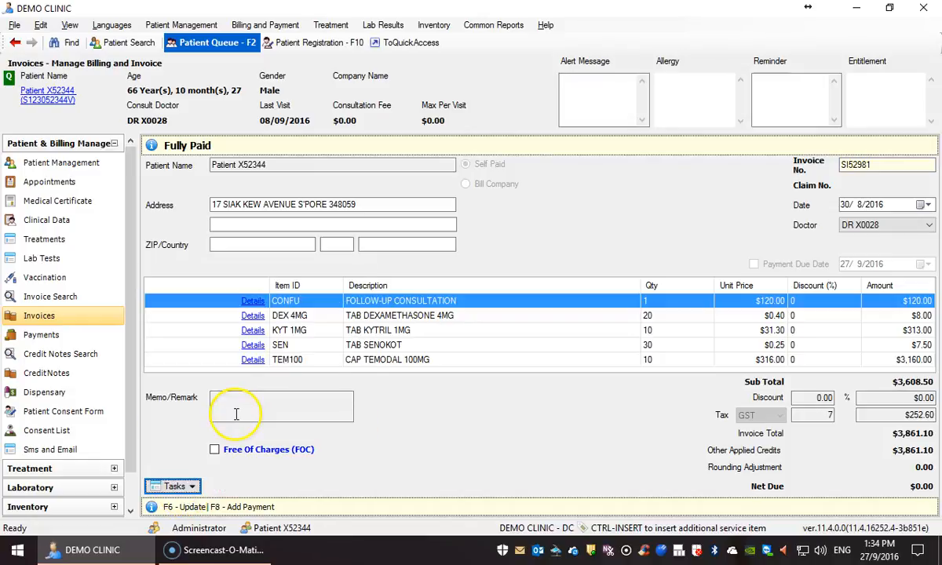
- Print invoice SIS2981 to preview it with the uppercase DEMO CLINIC name
left_click(173, 487)
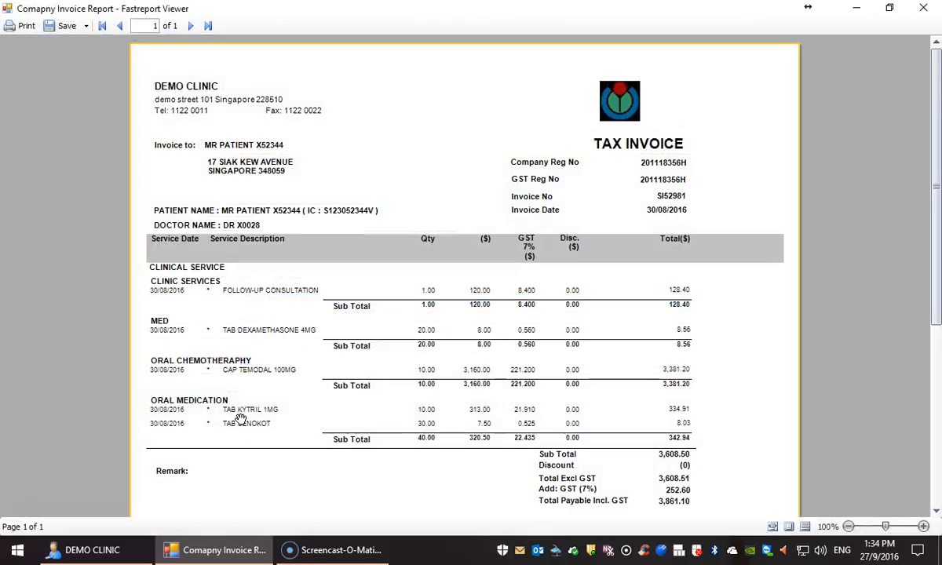
mouse_move(371, 364)
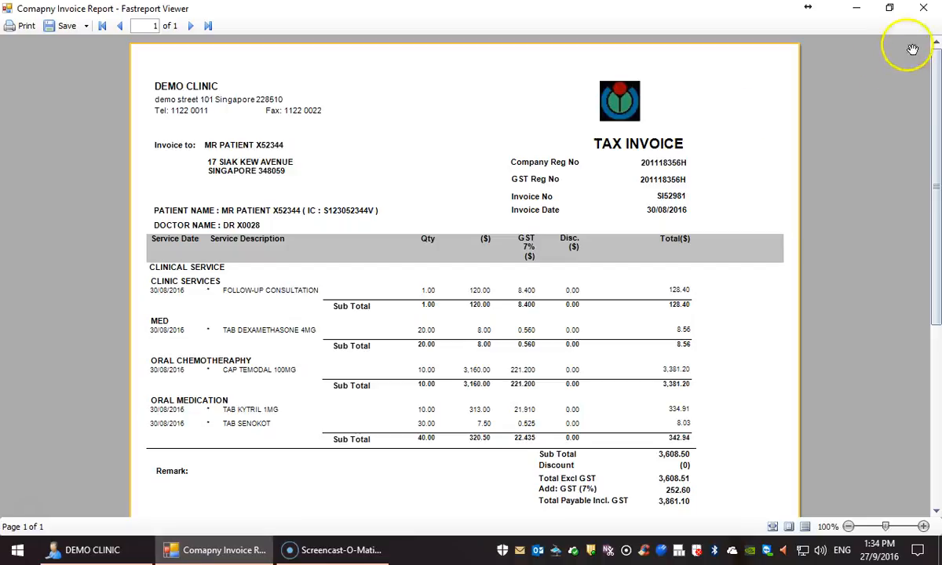
mouse_move(199, 176)
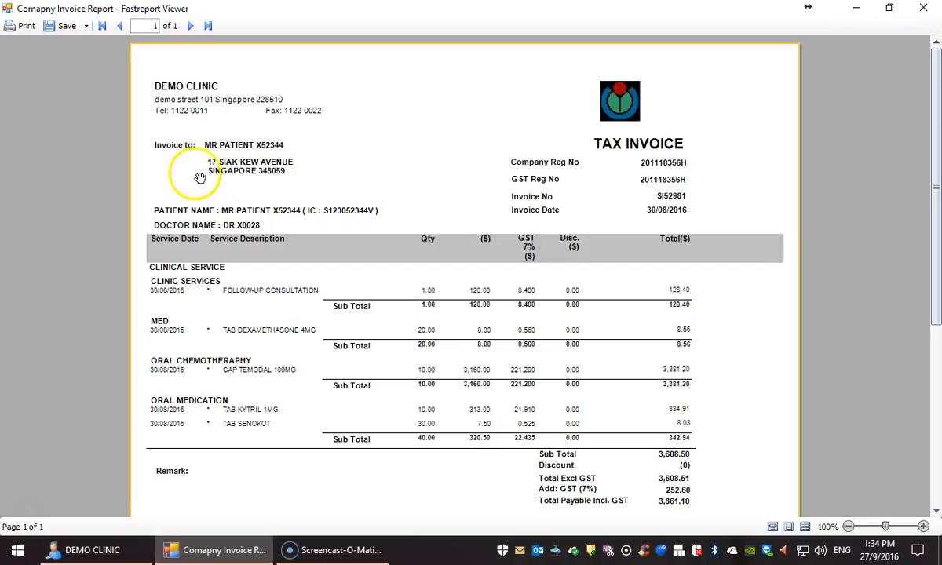